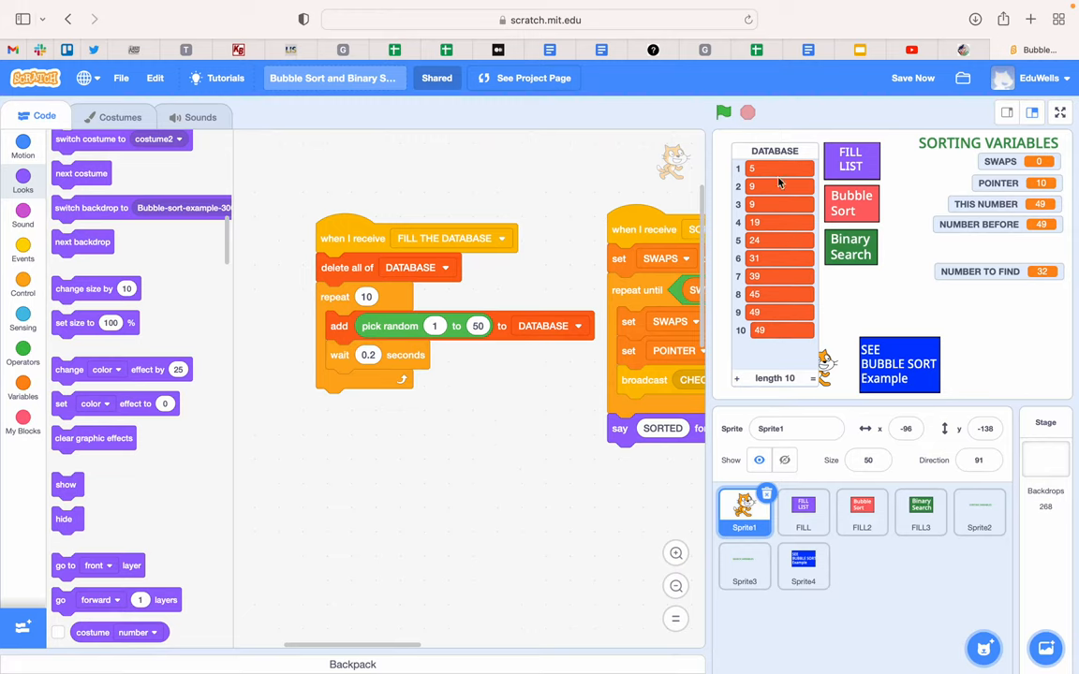
mouse_move(782, 164)
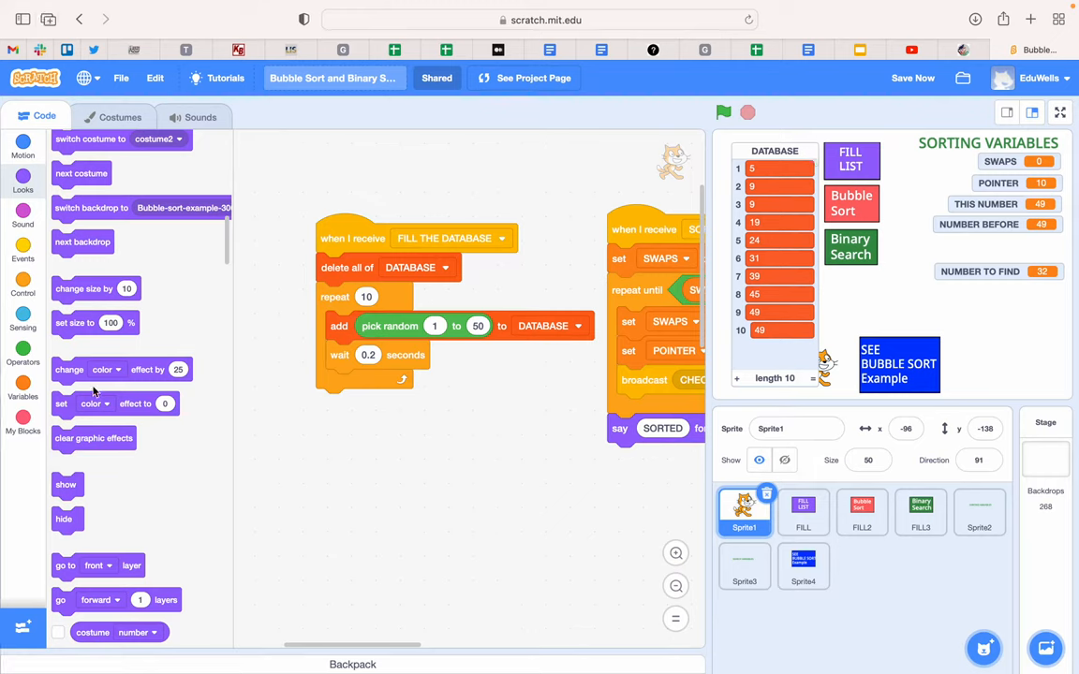
- Switch the block palette to Variables to show the DATABASE list blocks
click(22, 370)
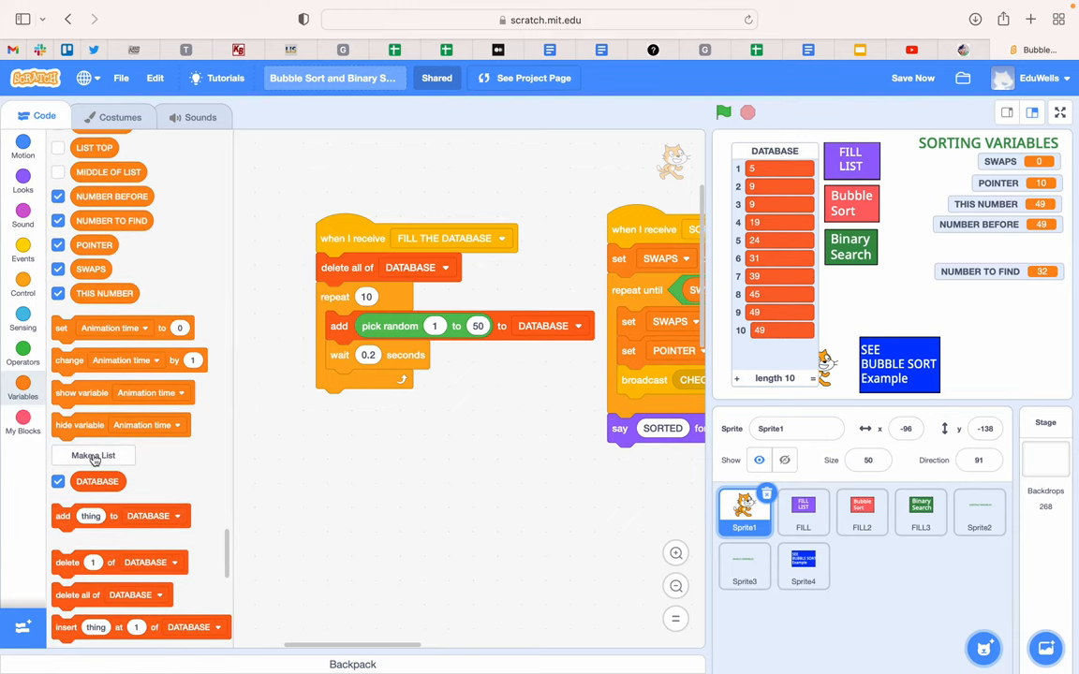
click(92, 455)
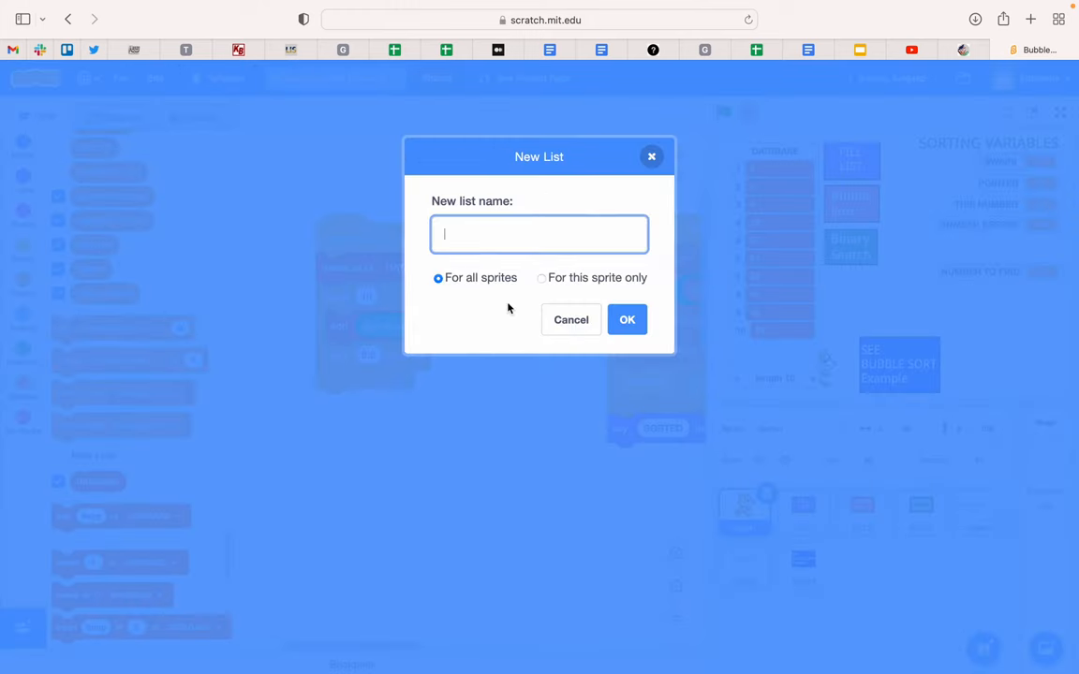
text(Database)
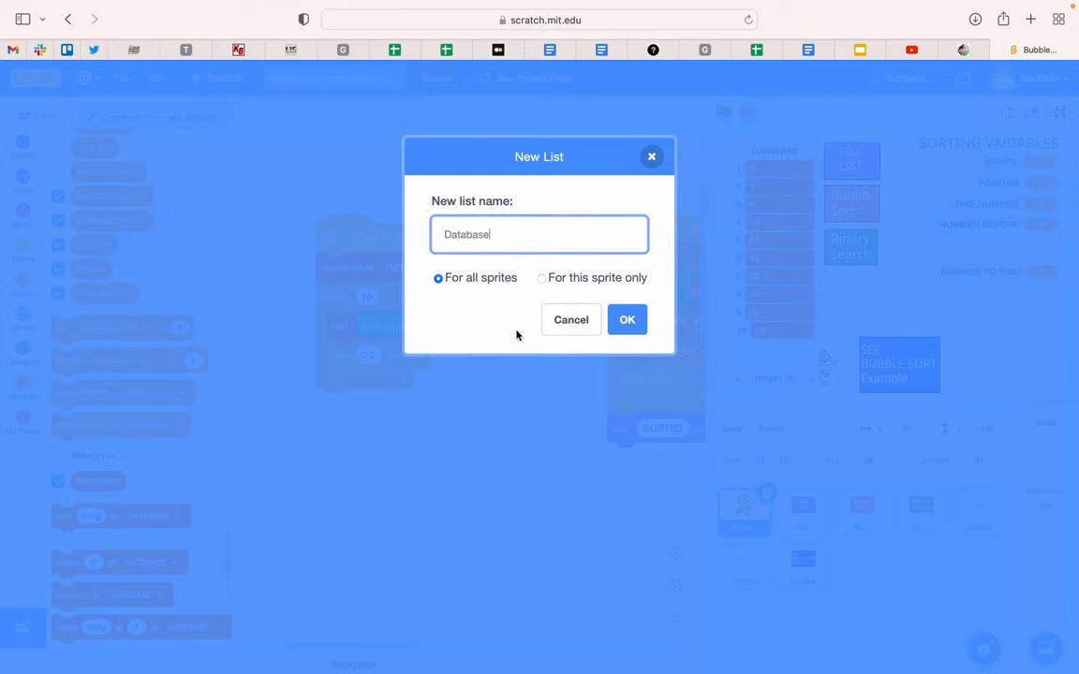
mouse_move(454, 283)
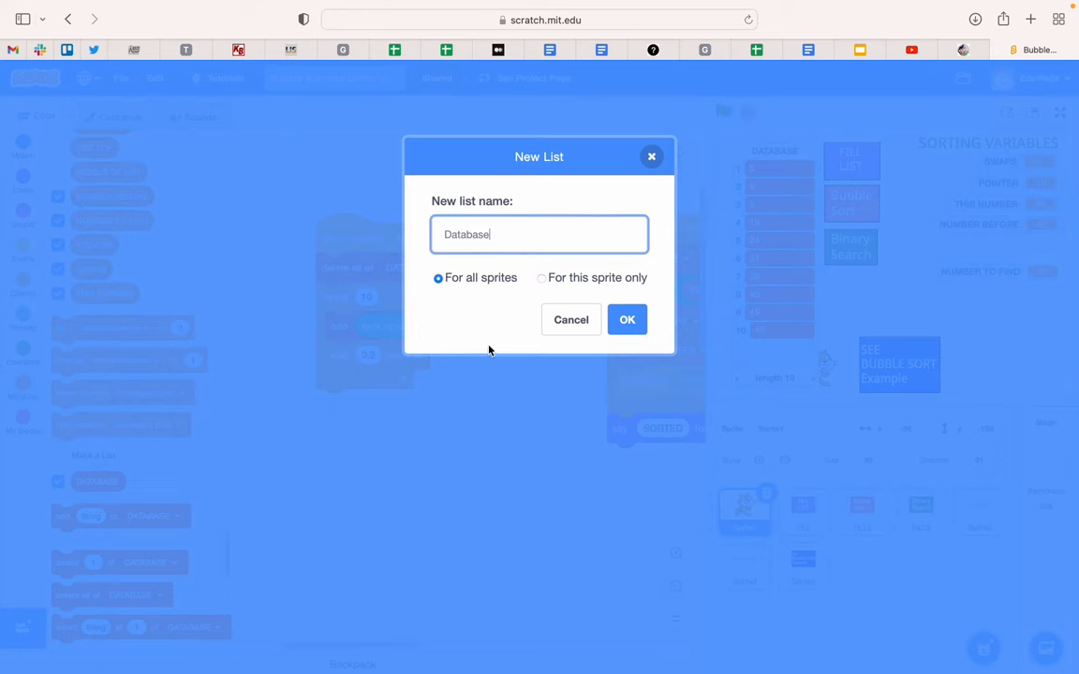
mouse_move(593, 348)
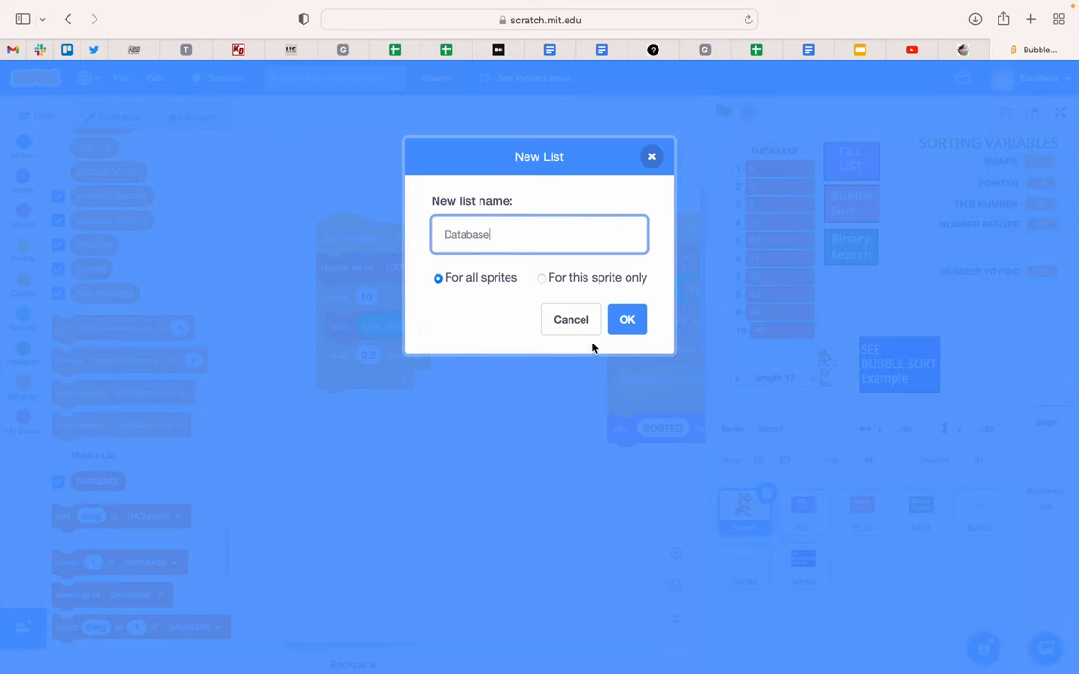
click(627, 320)
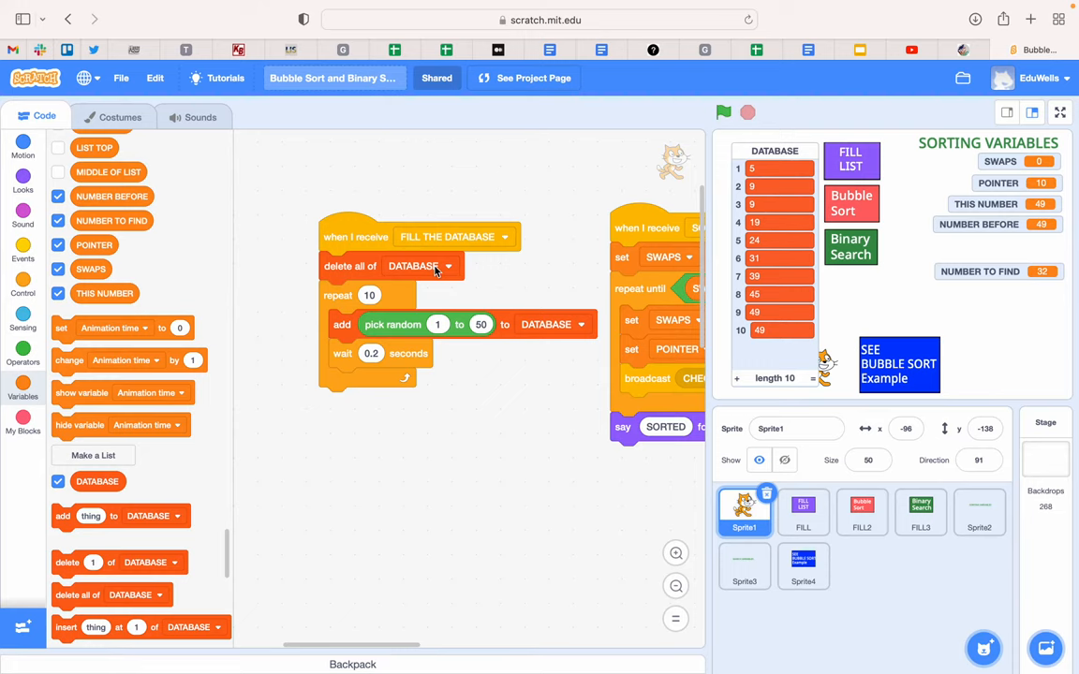
mouse_move(357, 325)
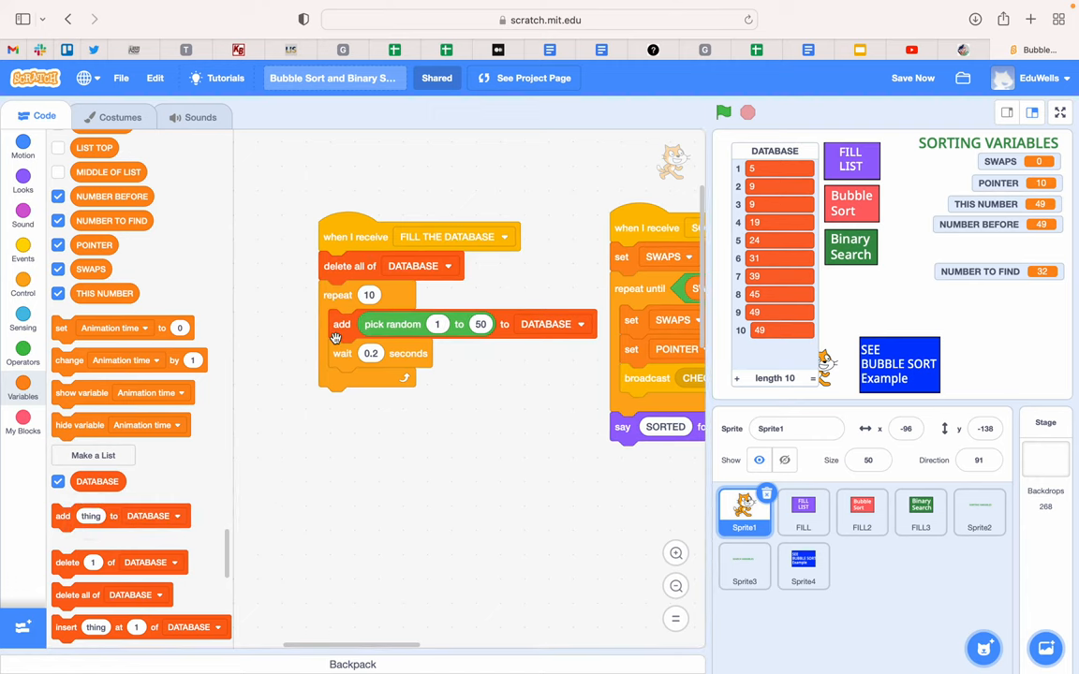
mouse_move(459, 325)
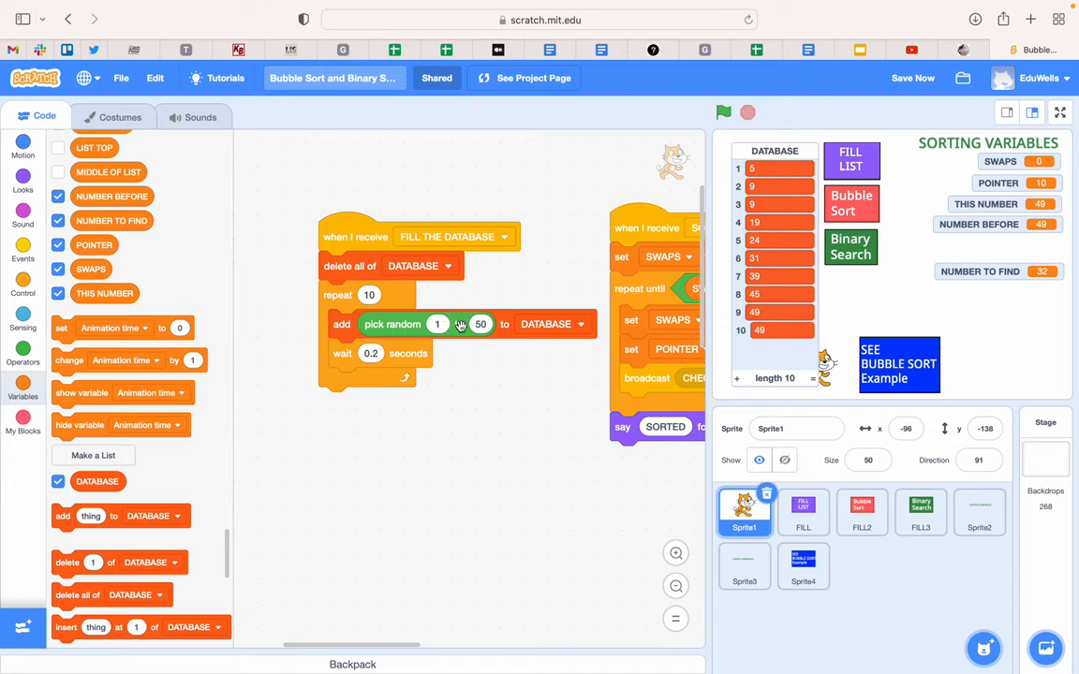
mouse_move(383, 324)
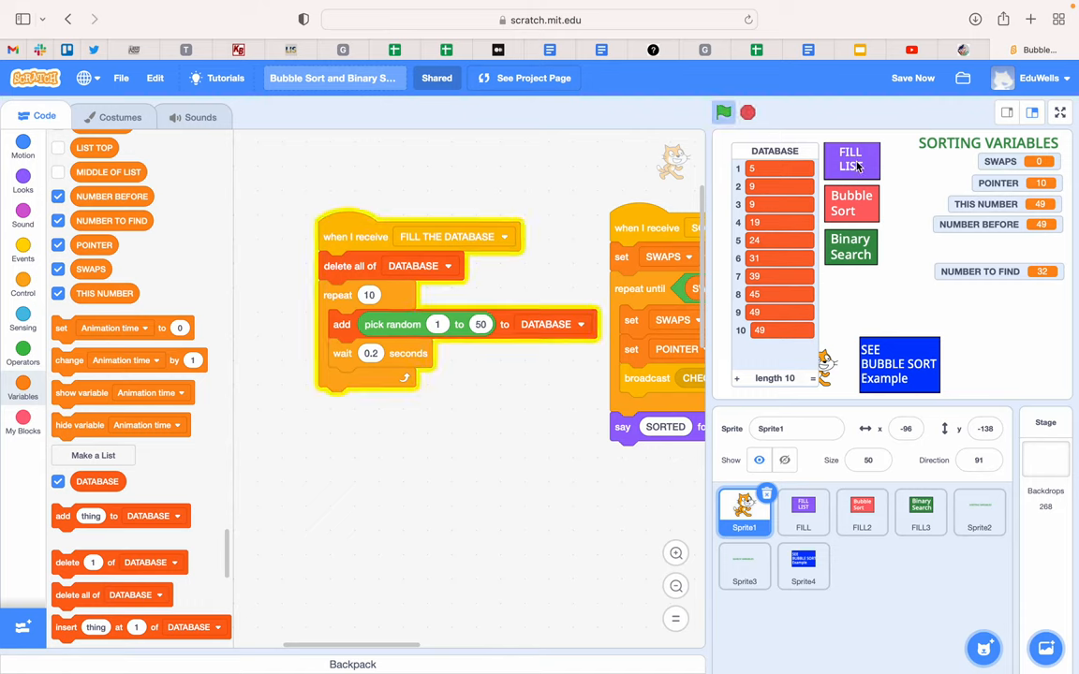
click(850, 160)
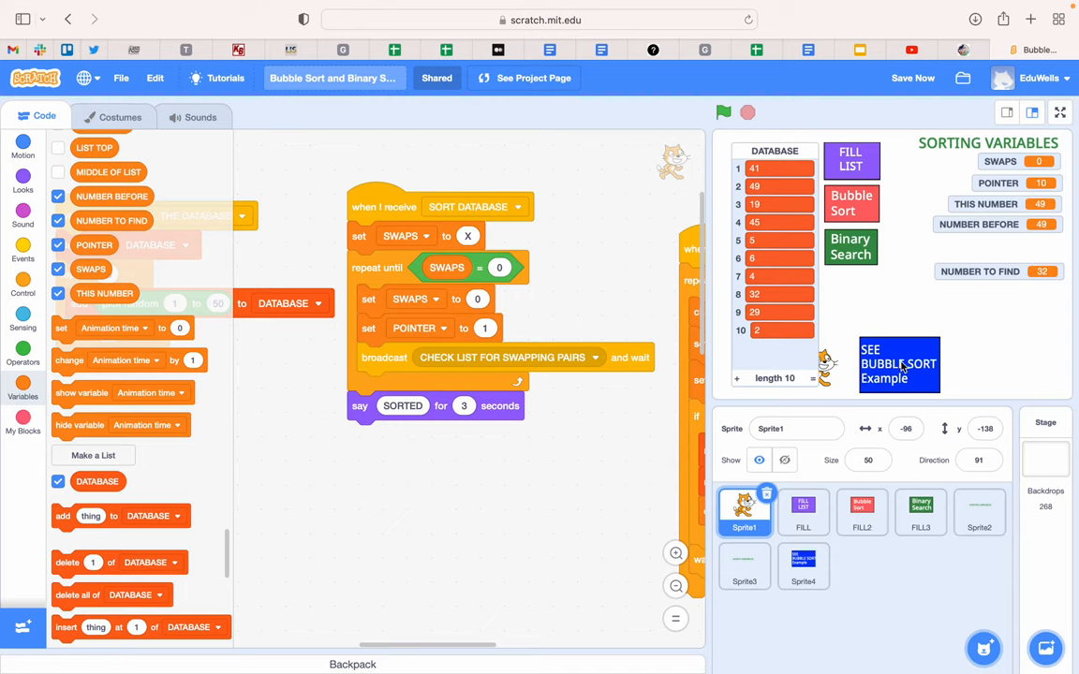
mouse_move(906, 374)
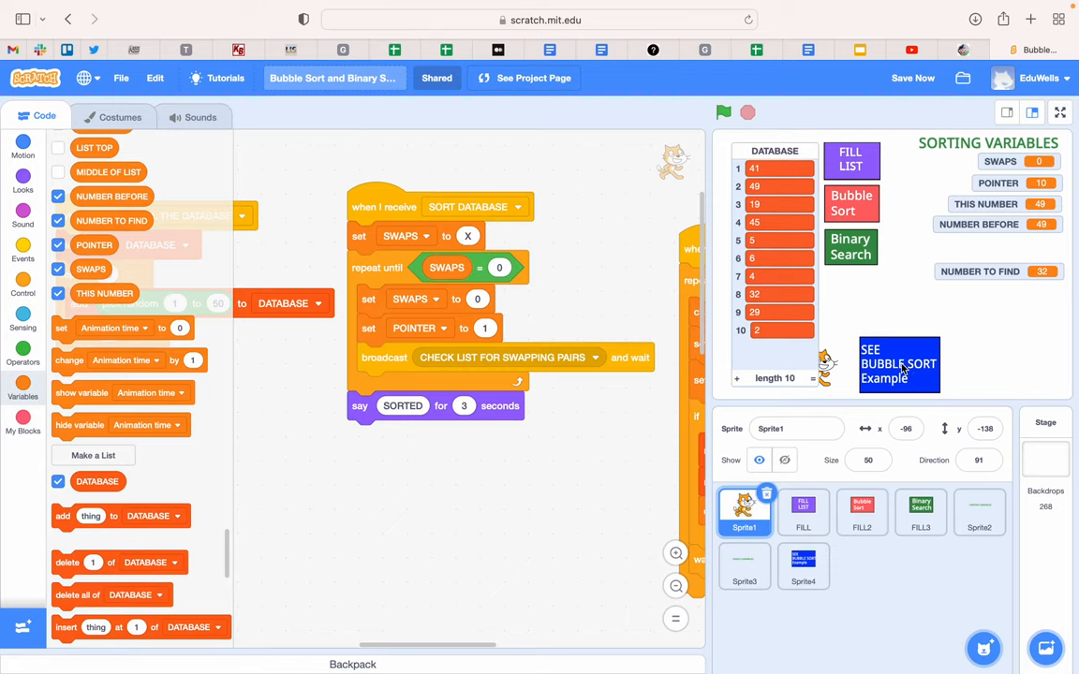
- Select the sprite on the stage and hide the NUMBER TO FIND readout
click(722, 113)
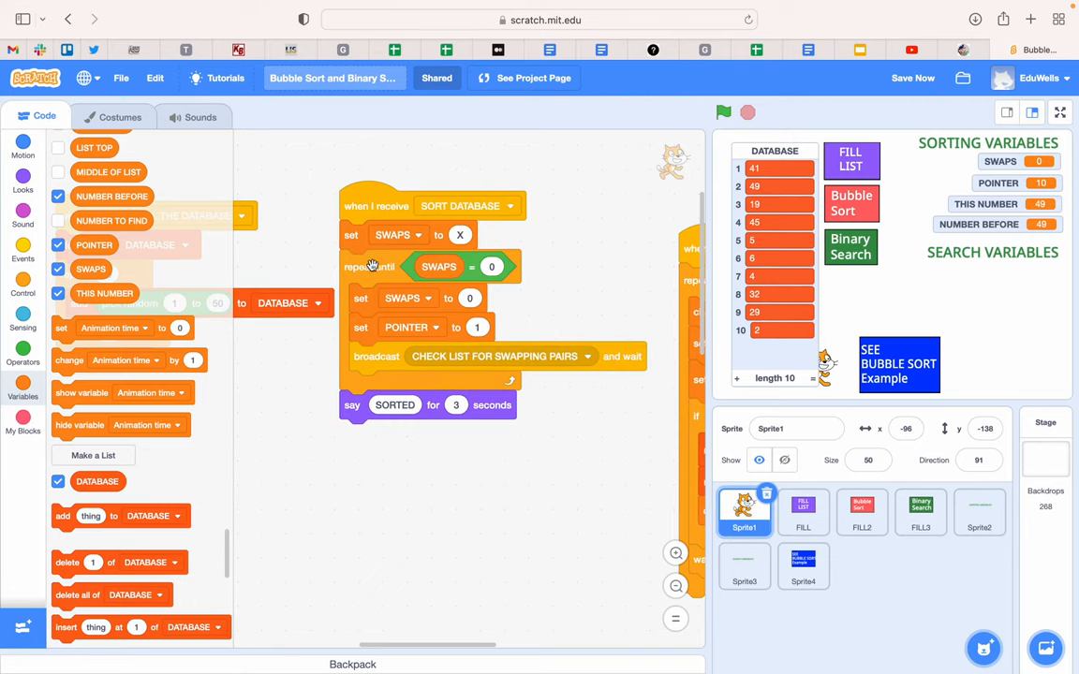
mouse_move(499, 270)
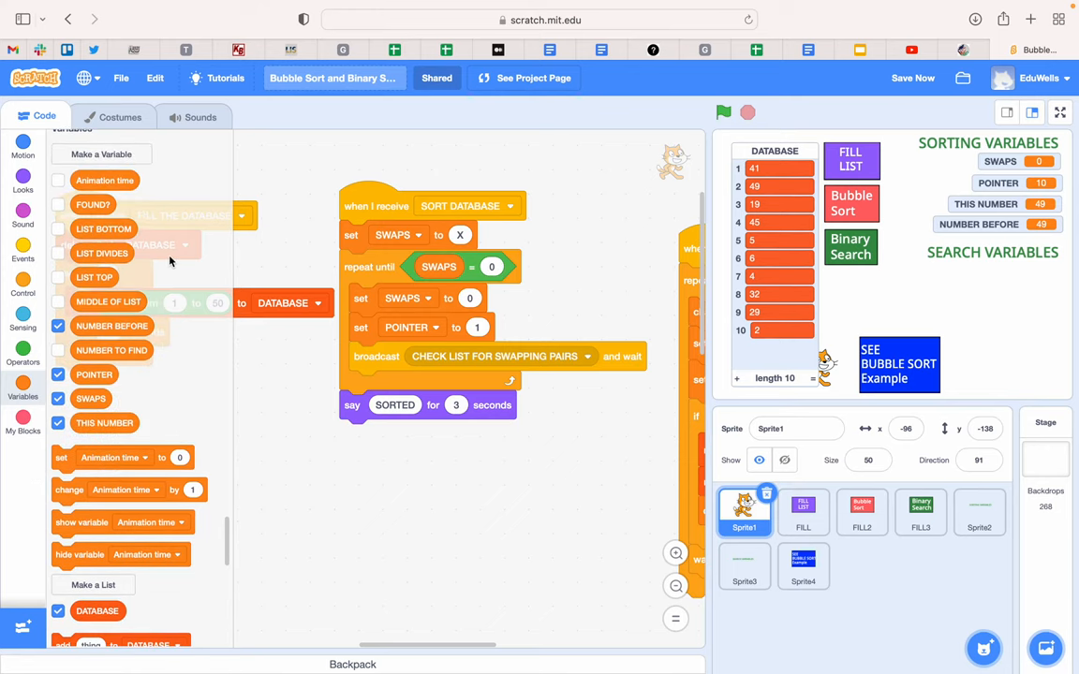
mouse_move(363, 297)
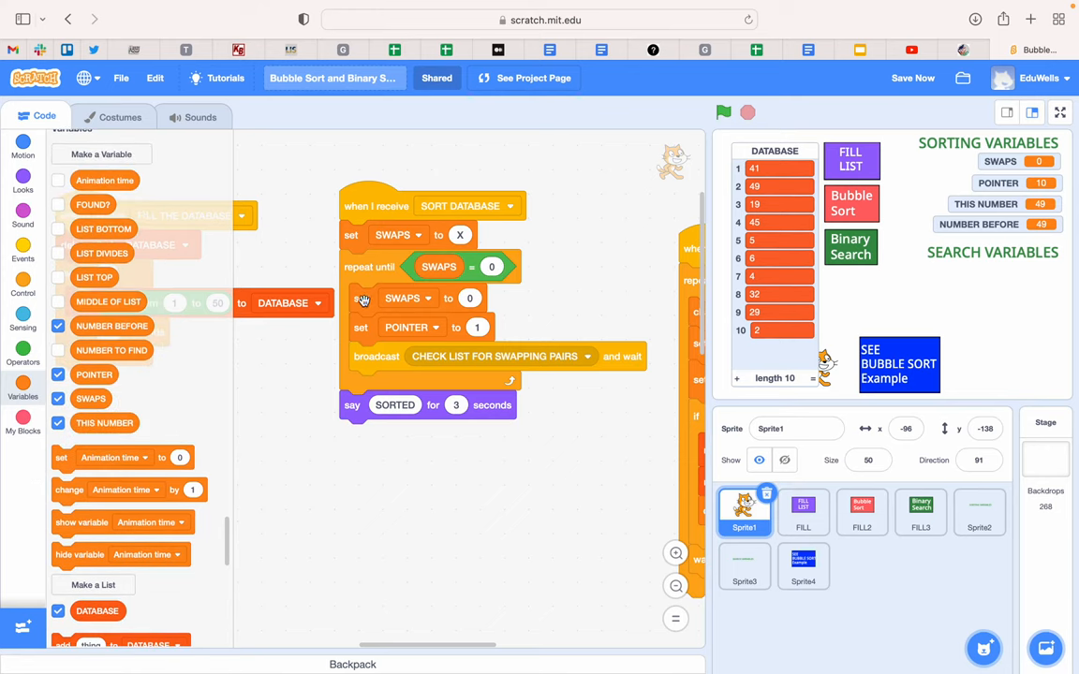
mouse_move(446, 273)
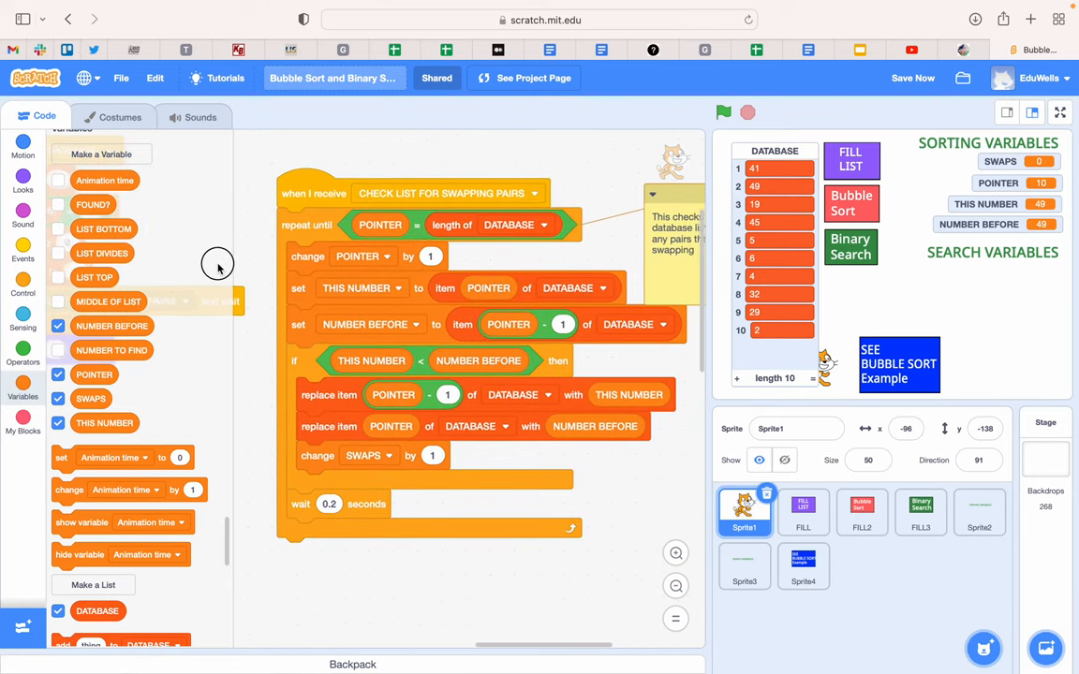
- Scroll down to view the CHECK LIST FOR SWAPPING PAIRS script
click(912, 78)
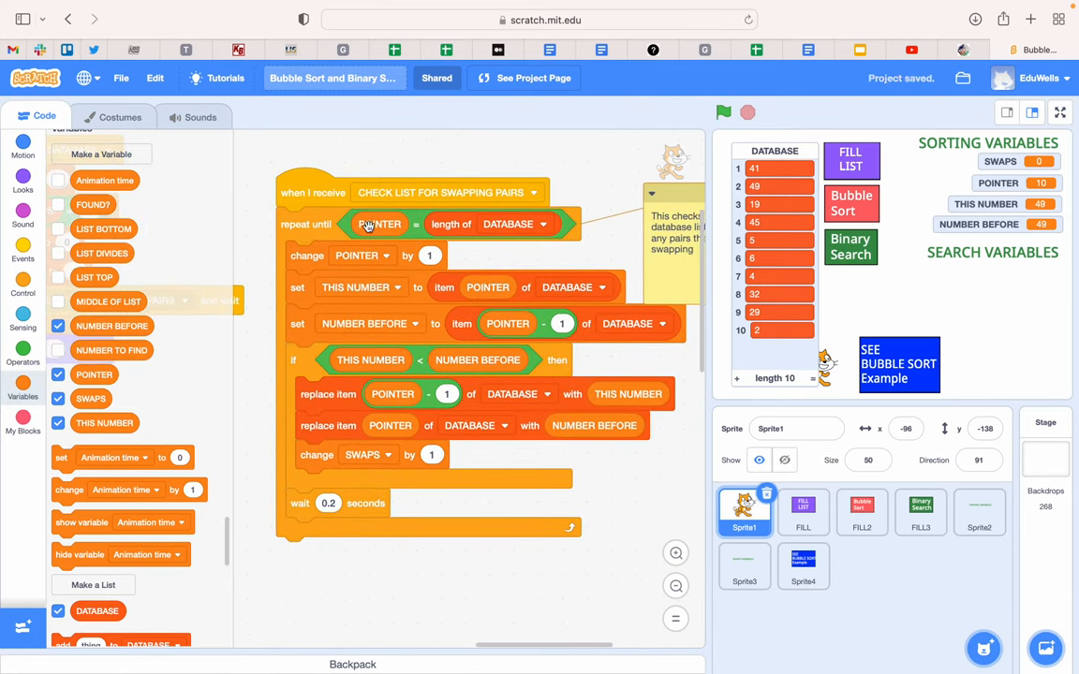
mouse_move(504, 232)
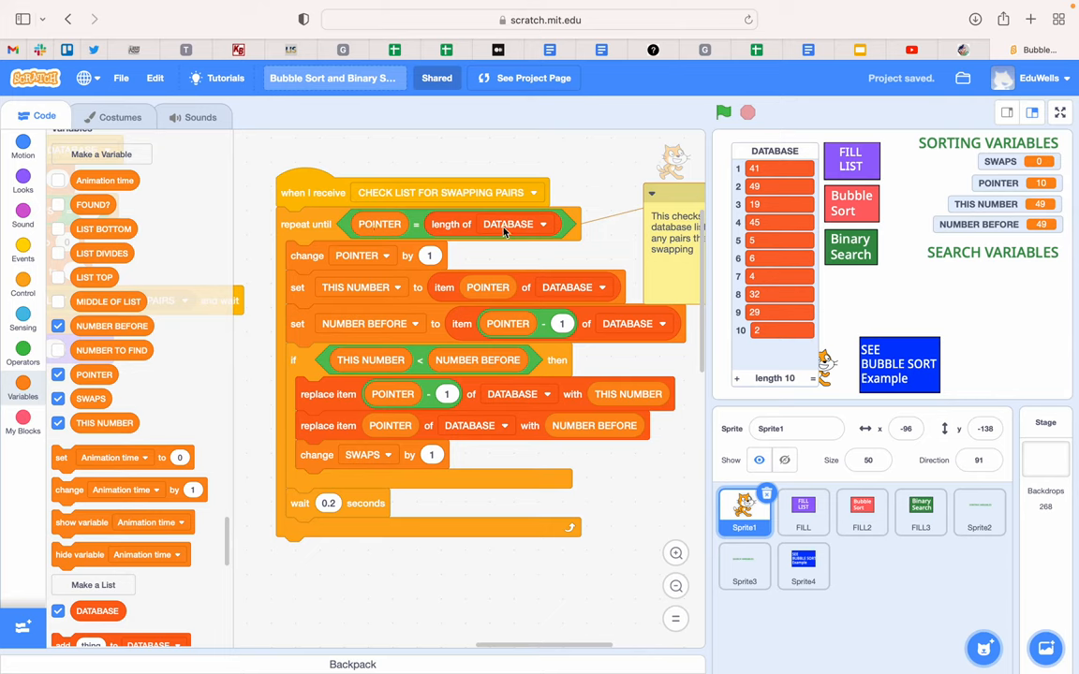
mouse_move(222, 509)
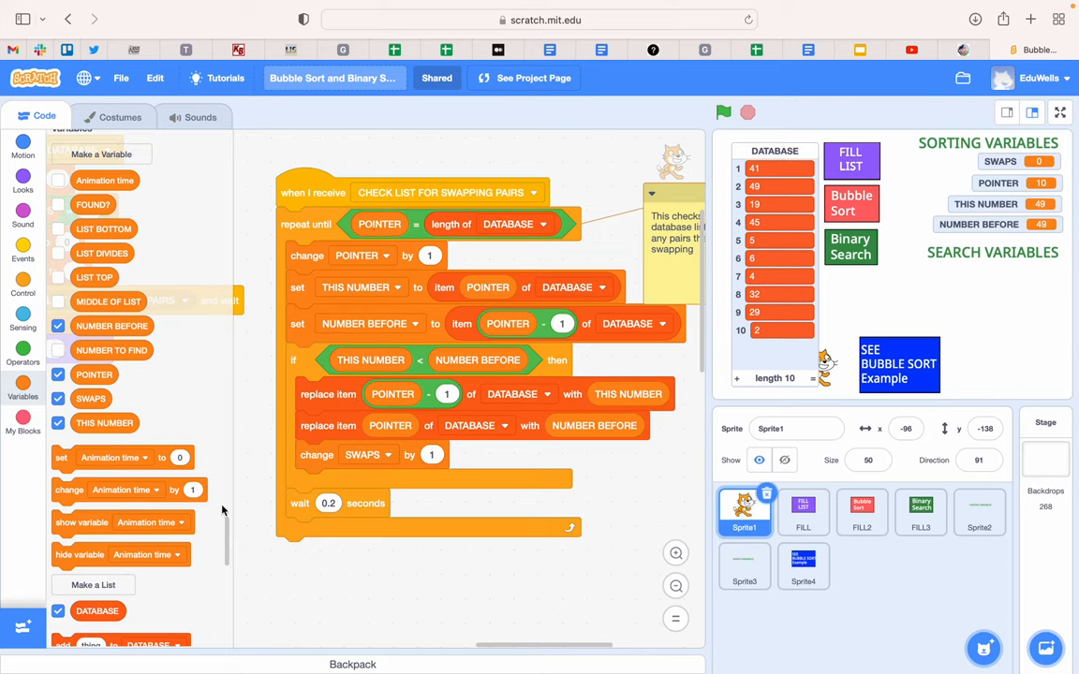
scroll(down, 3)
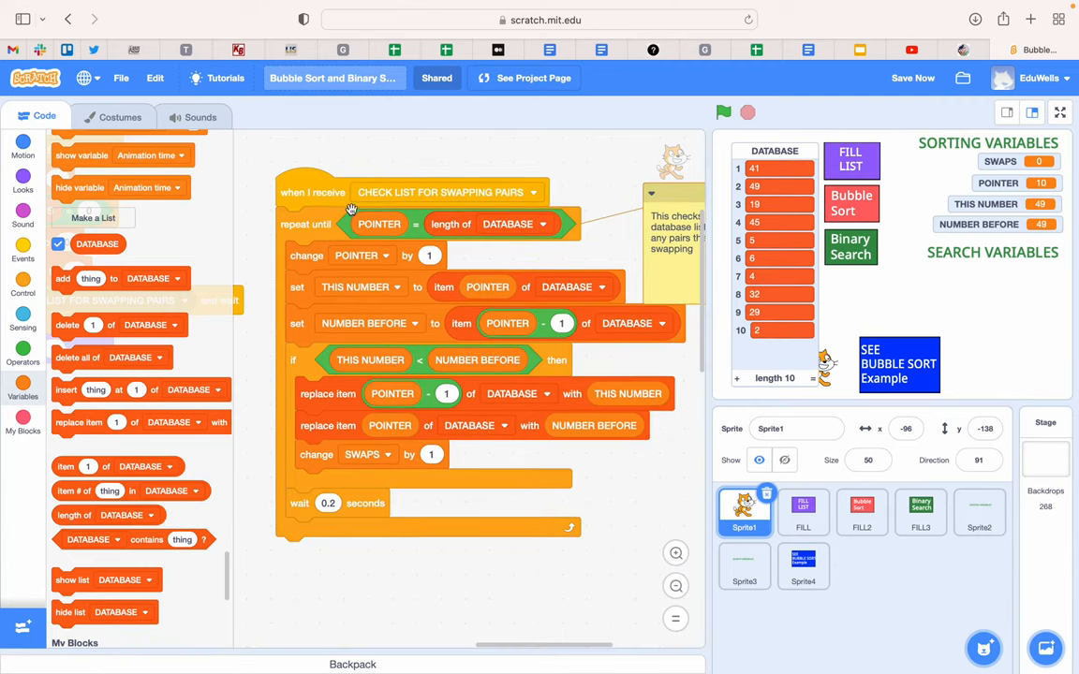
mouse_move(403, 217)
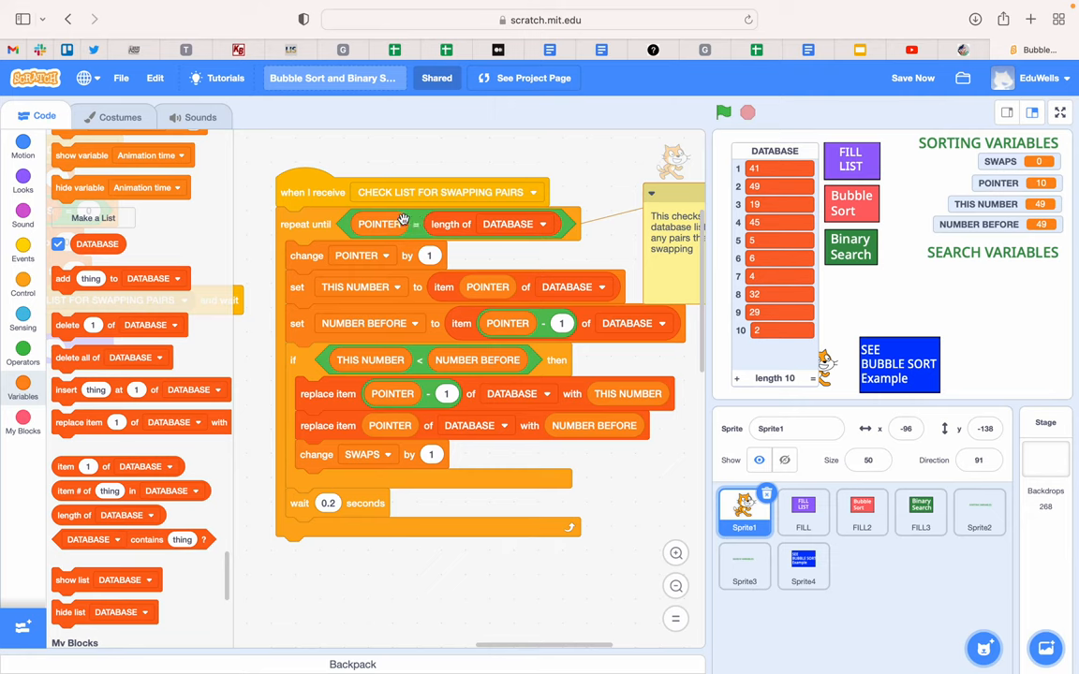
mouse_move(737, 222)
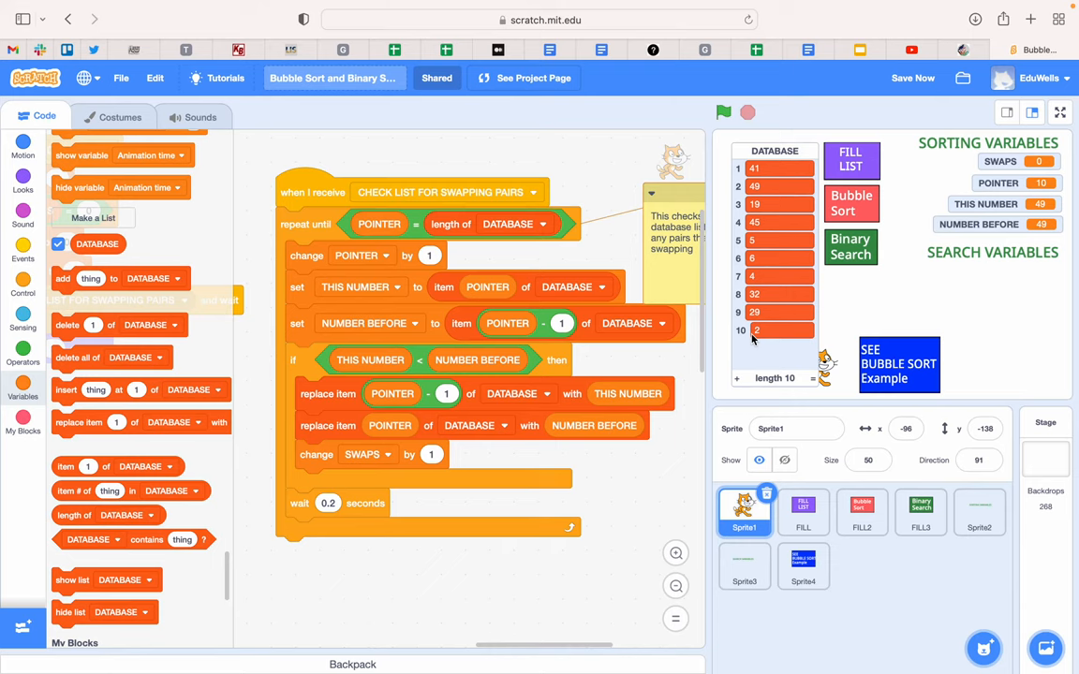
mouse_move(515, 237)
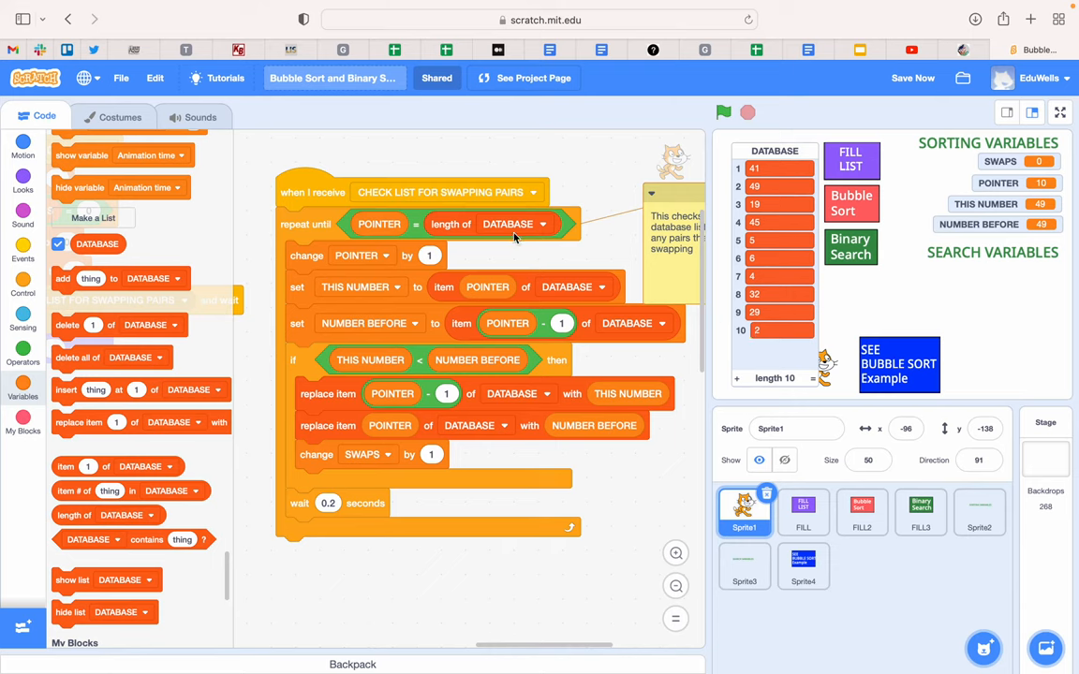
mouse_move(395, 255)
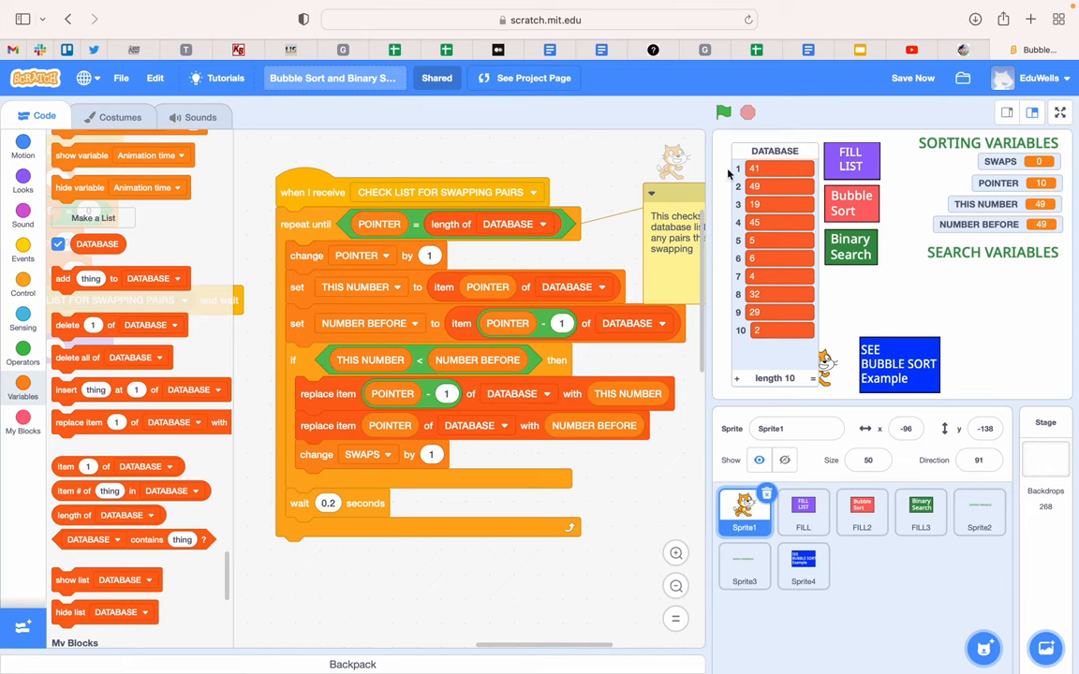
mouse_move(749, 188)
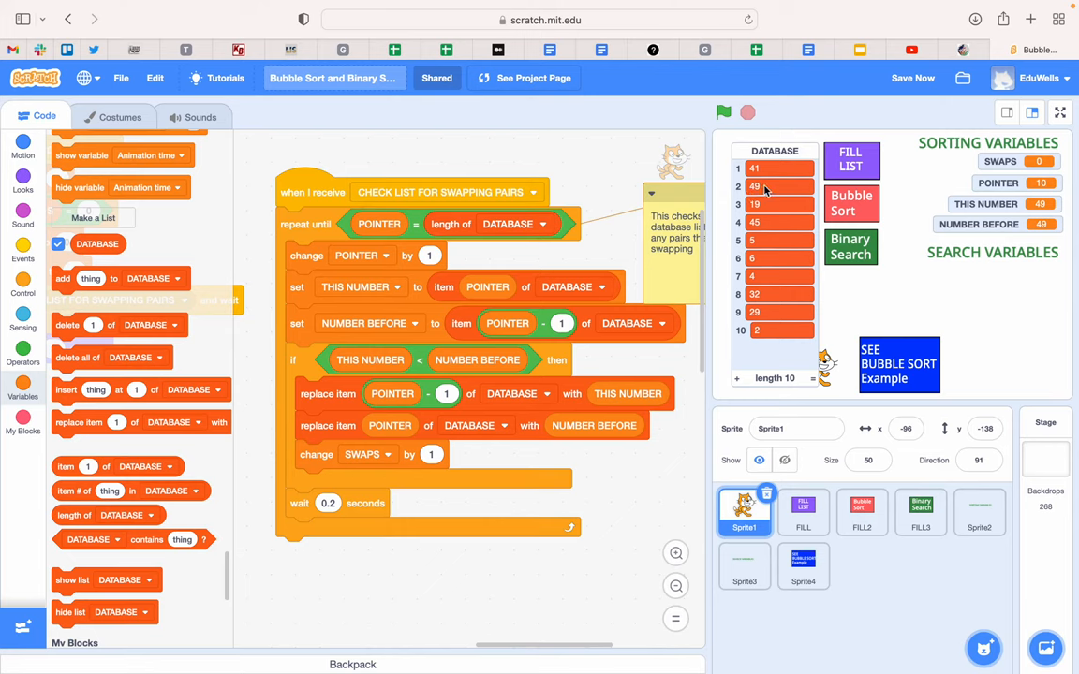
mouse_move(333, 273)
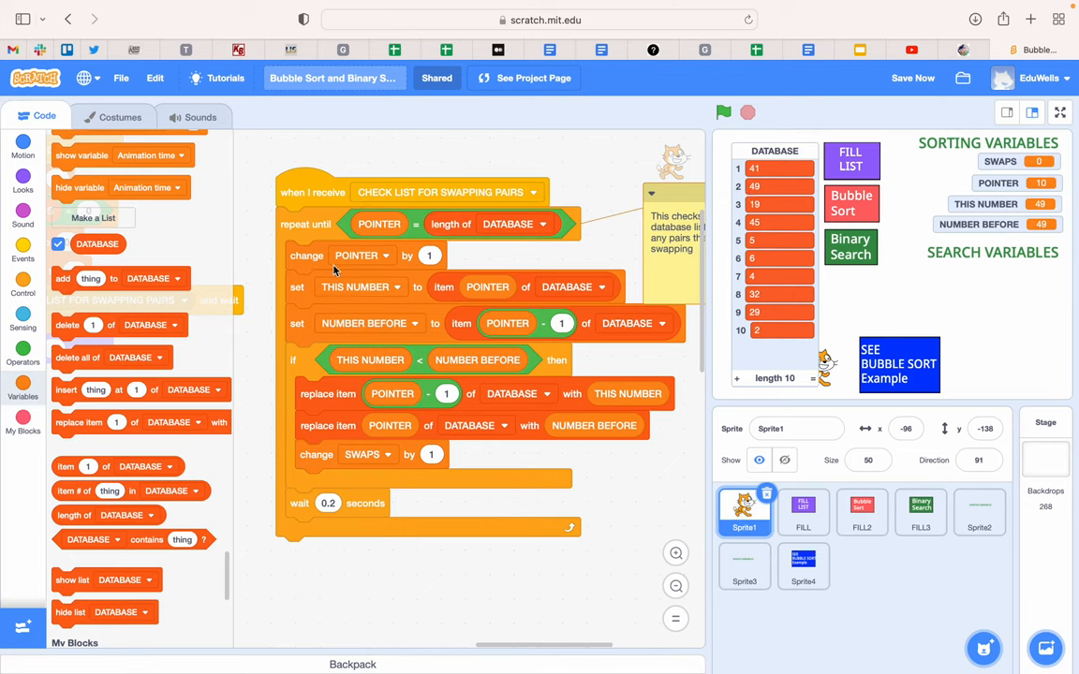
mouse_move(480, 288)
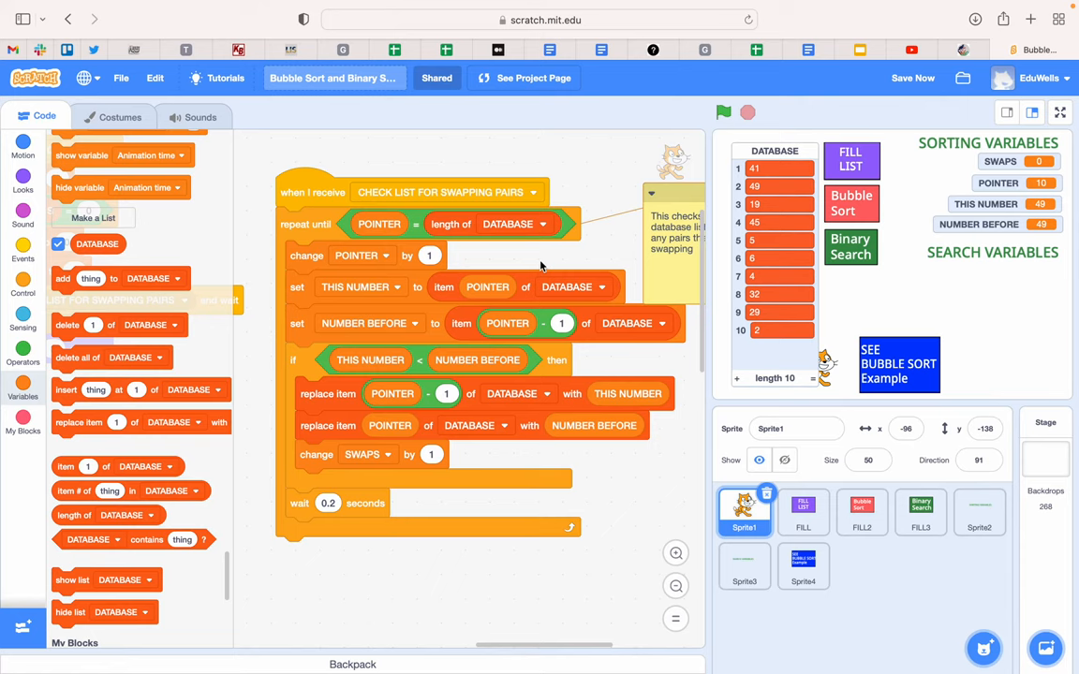
mouse_move(413, 323)
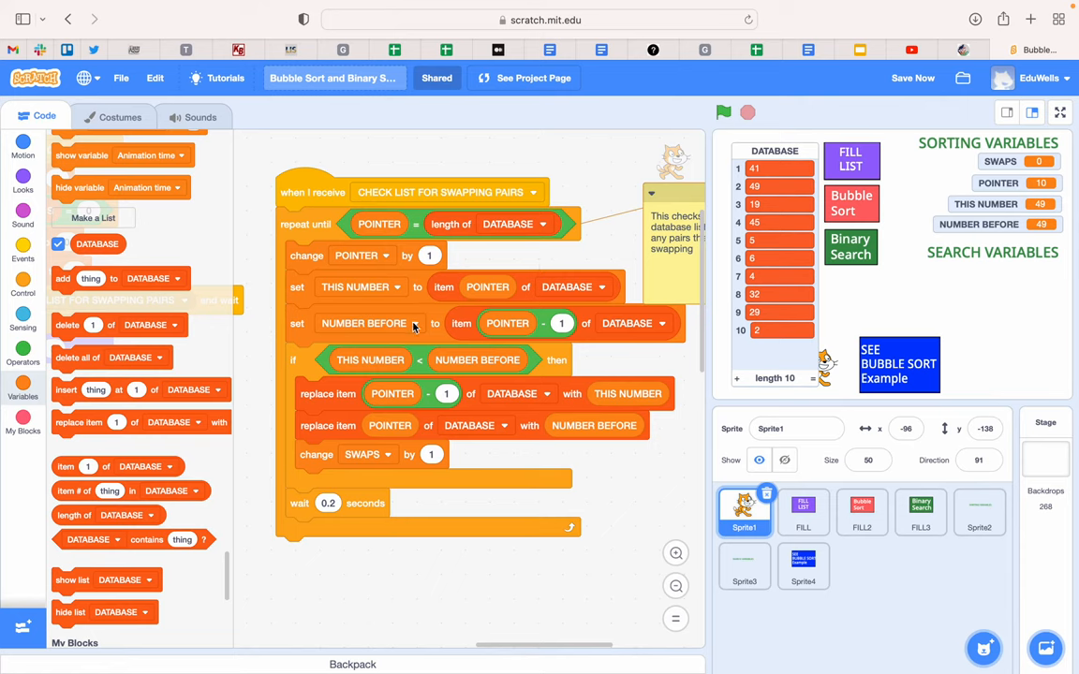
mouse_move(551, 329)
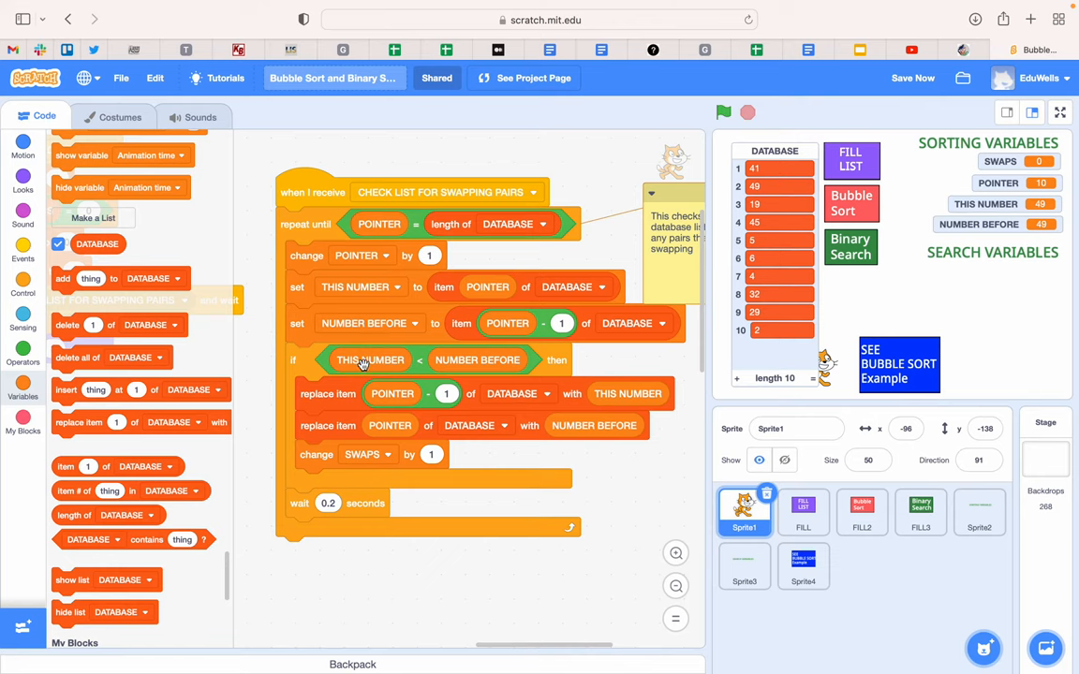
mouse_move(443, 346)
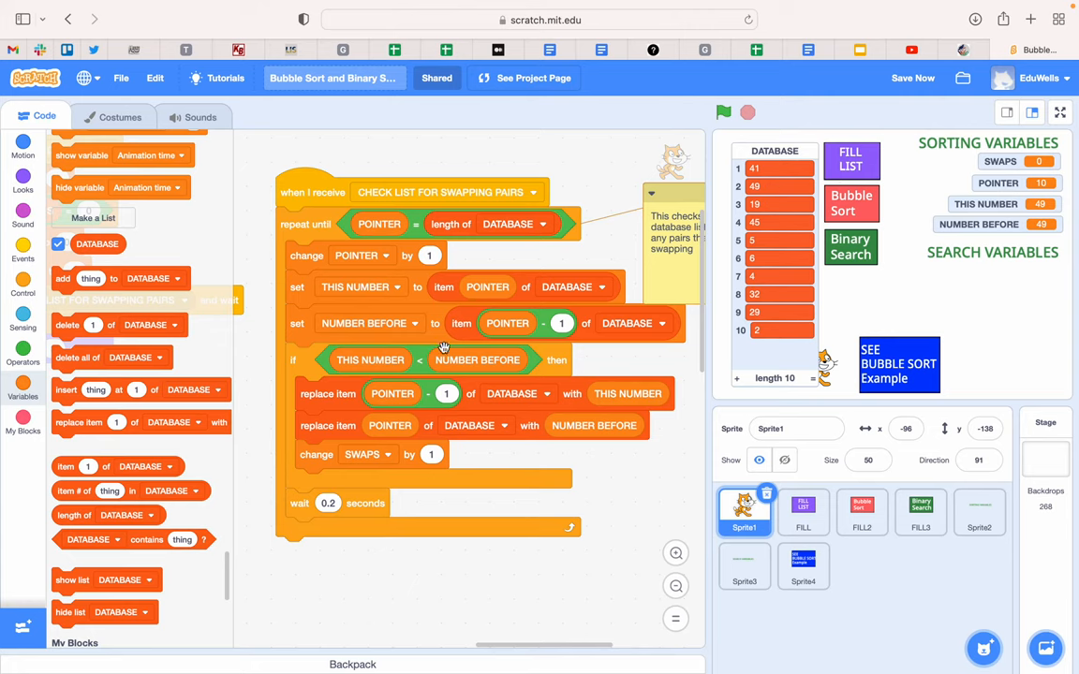
mouse_move(481, 363)
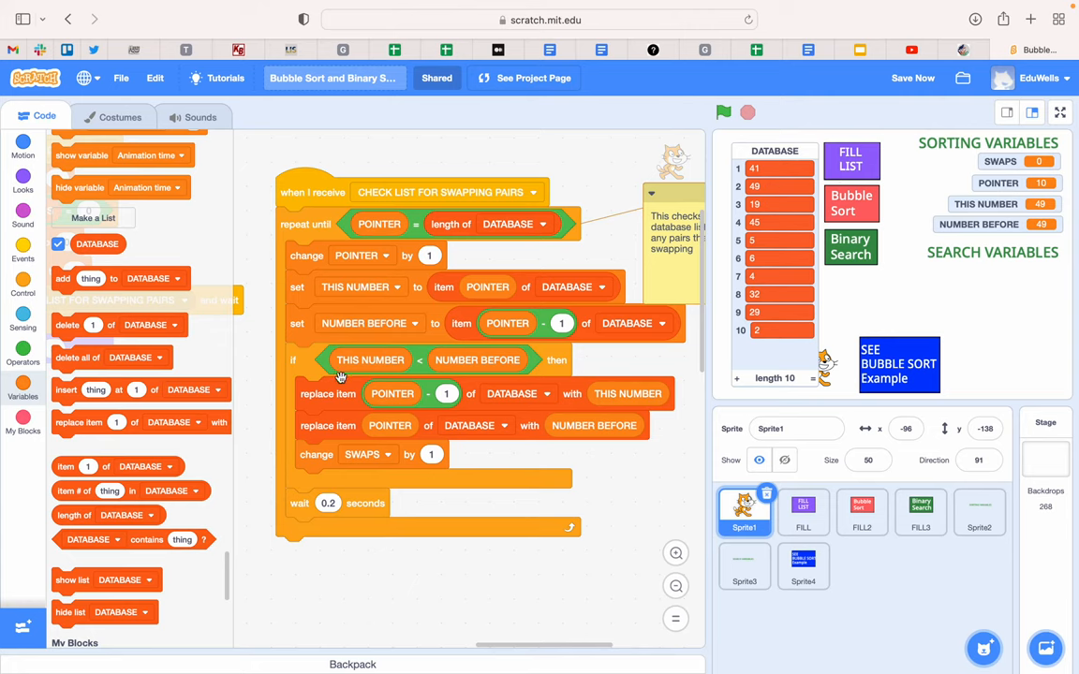
mouse_move(392, 394)
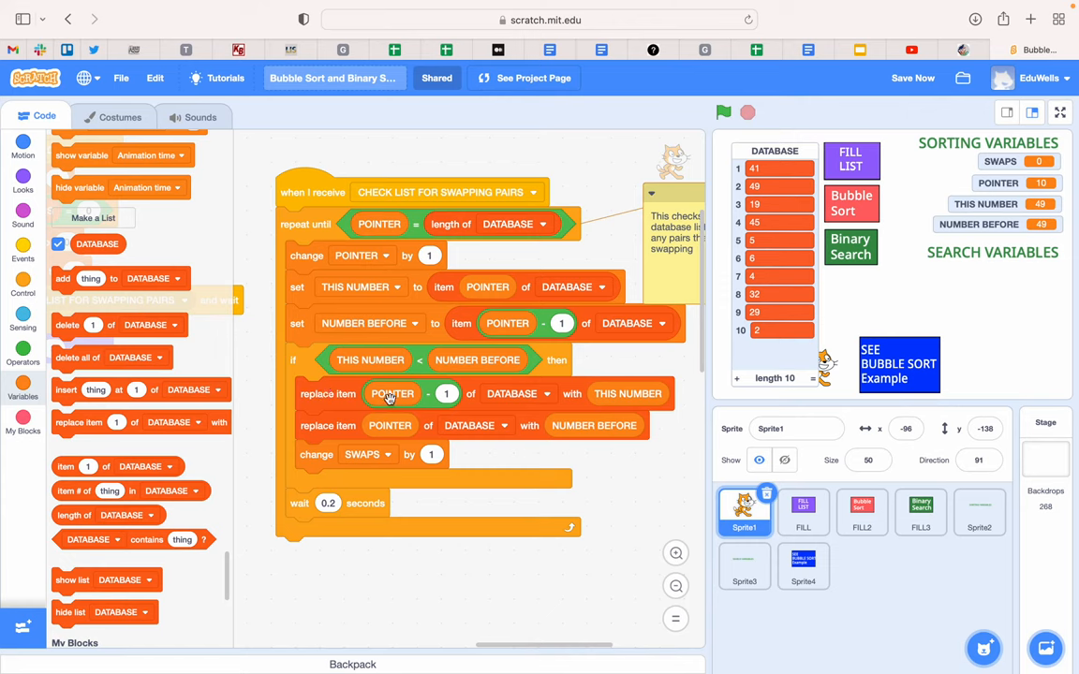
mouse_move(559, 394)
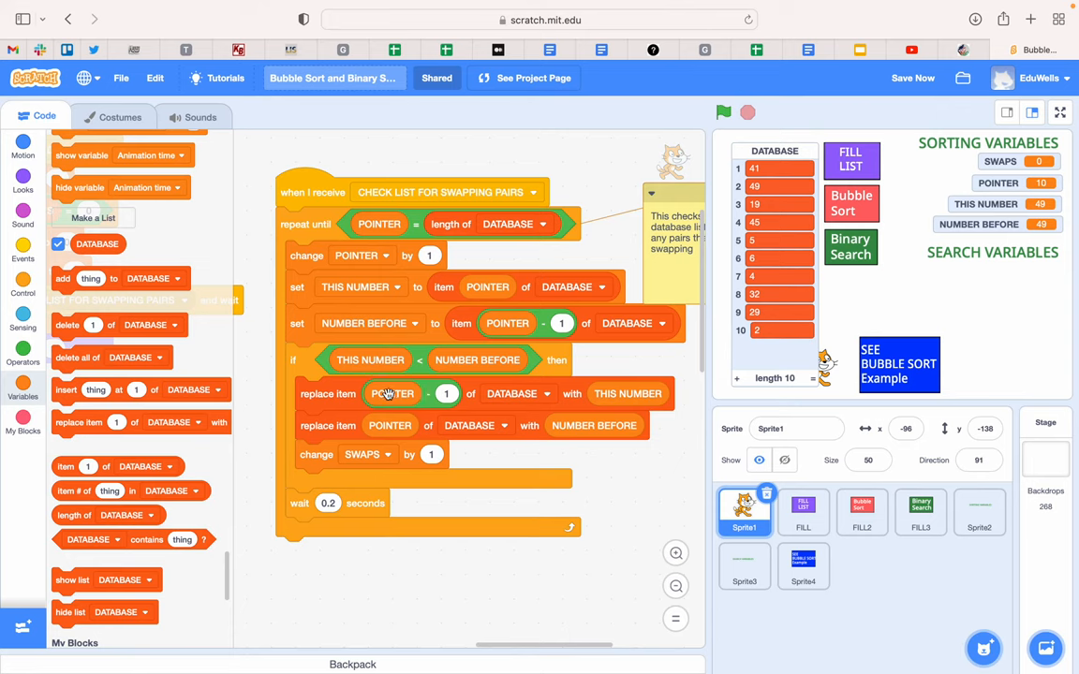
mouse_move(595, 398)
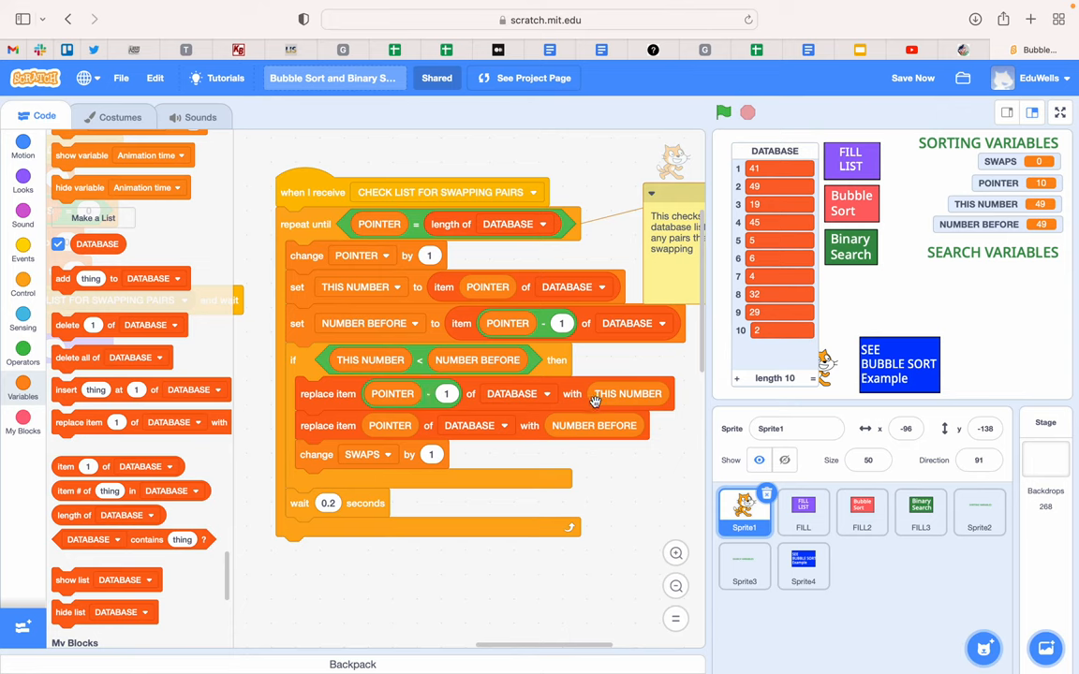
mouse_move(318, 426)
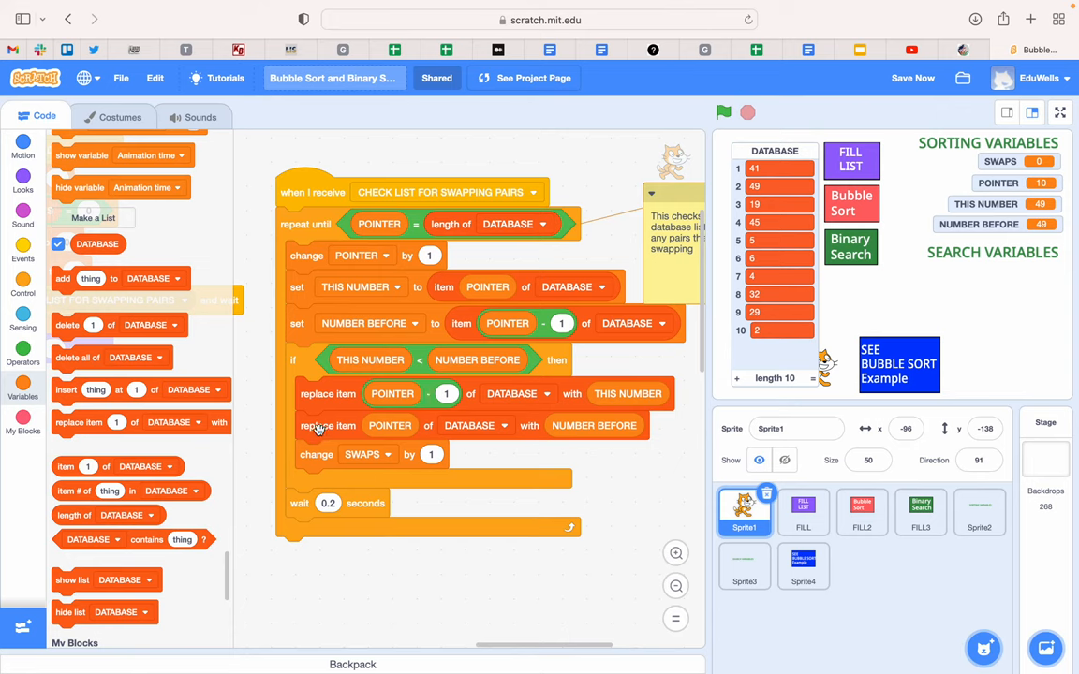
mouse_move(502, 436)
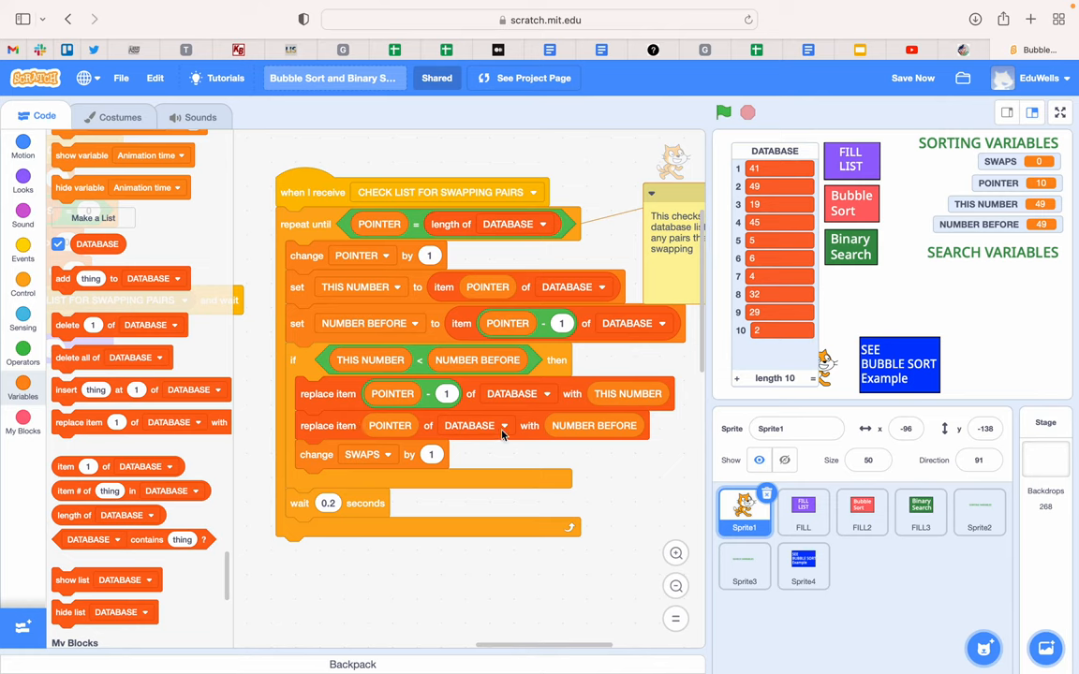
mouse_move(328, 426)
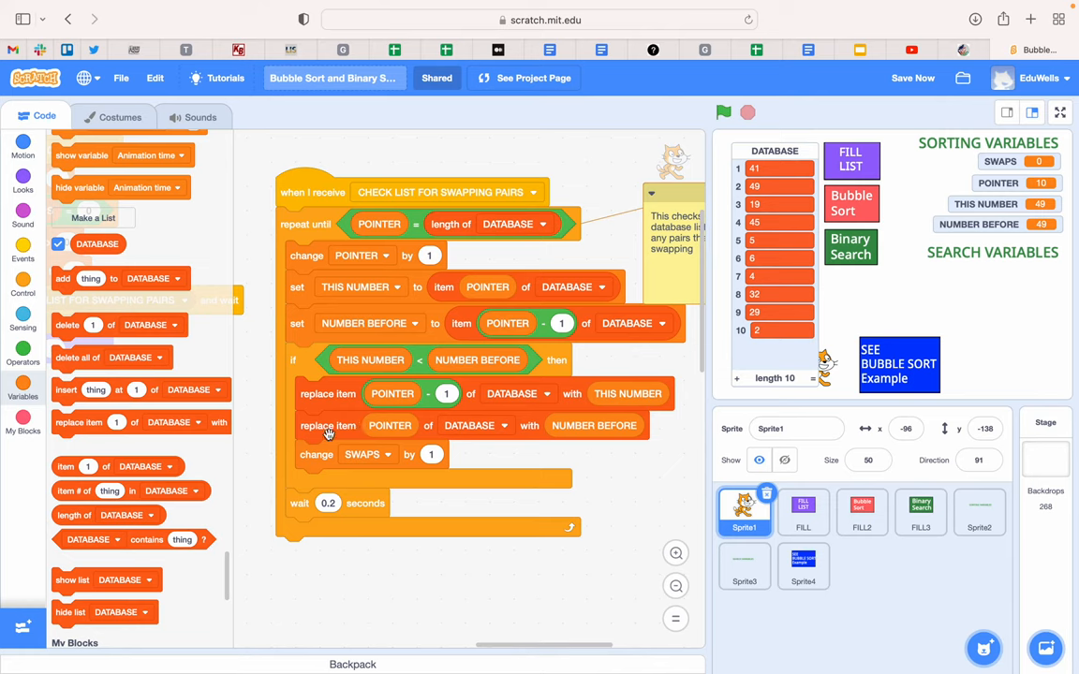
mouse_move(338, 413)
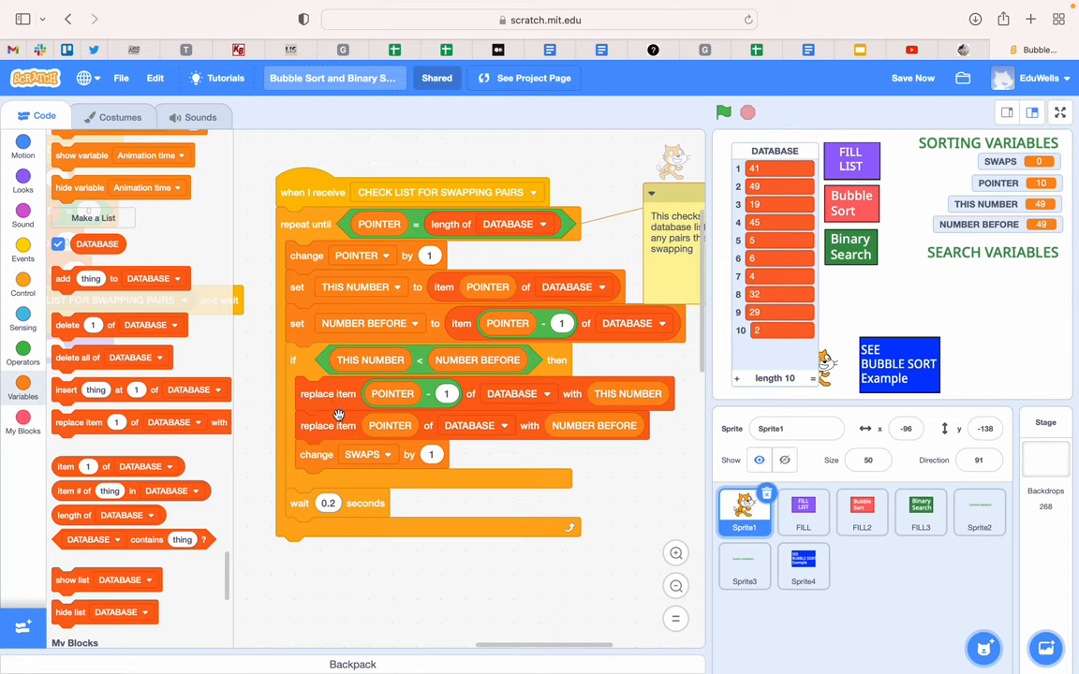
mouse_move(446, 393)
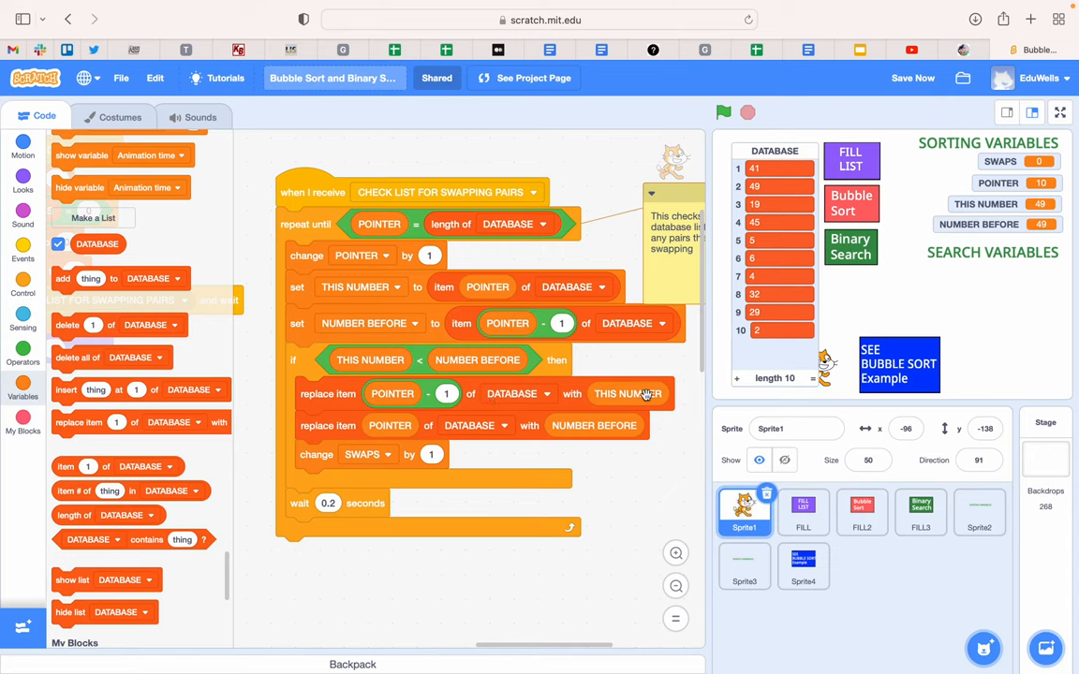
mouse_move(351, 395)
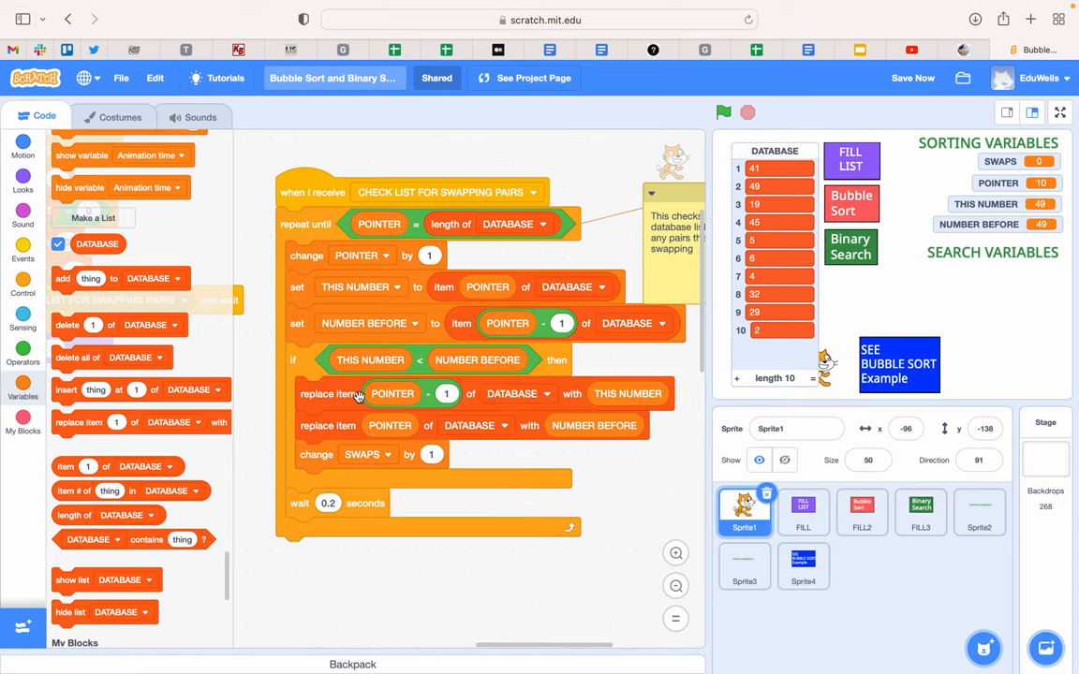
mouse_move(549, 308)
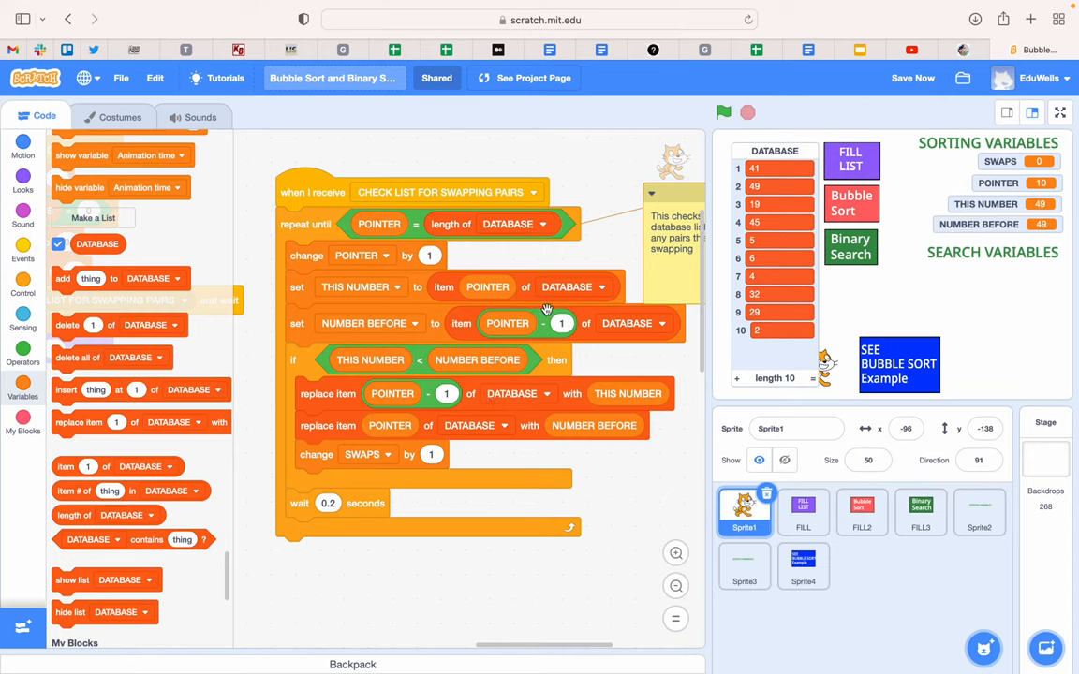
mouse_move(472, 431)
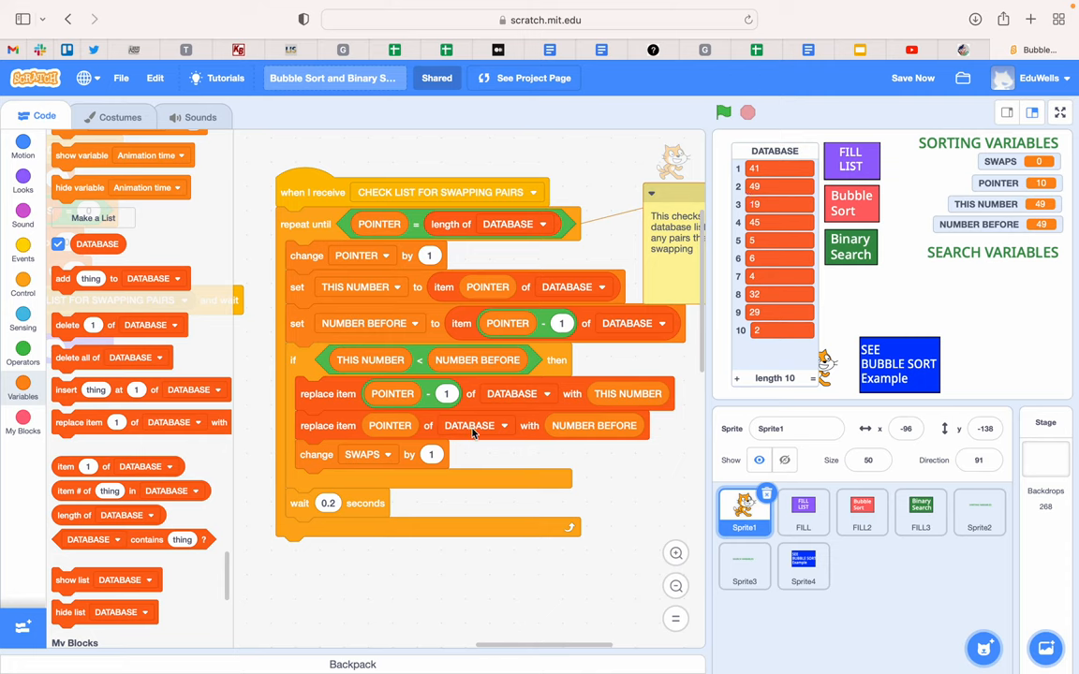
mouse_move(771, 168)
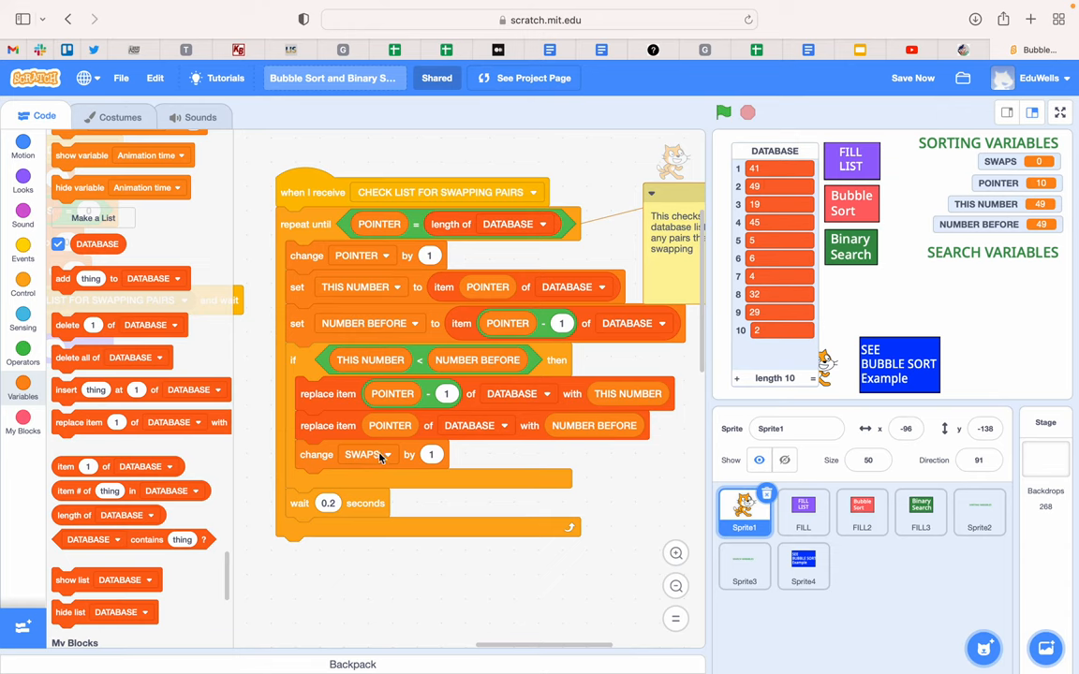
mouse_move(402, 477)
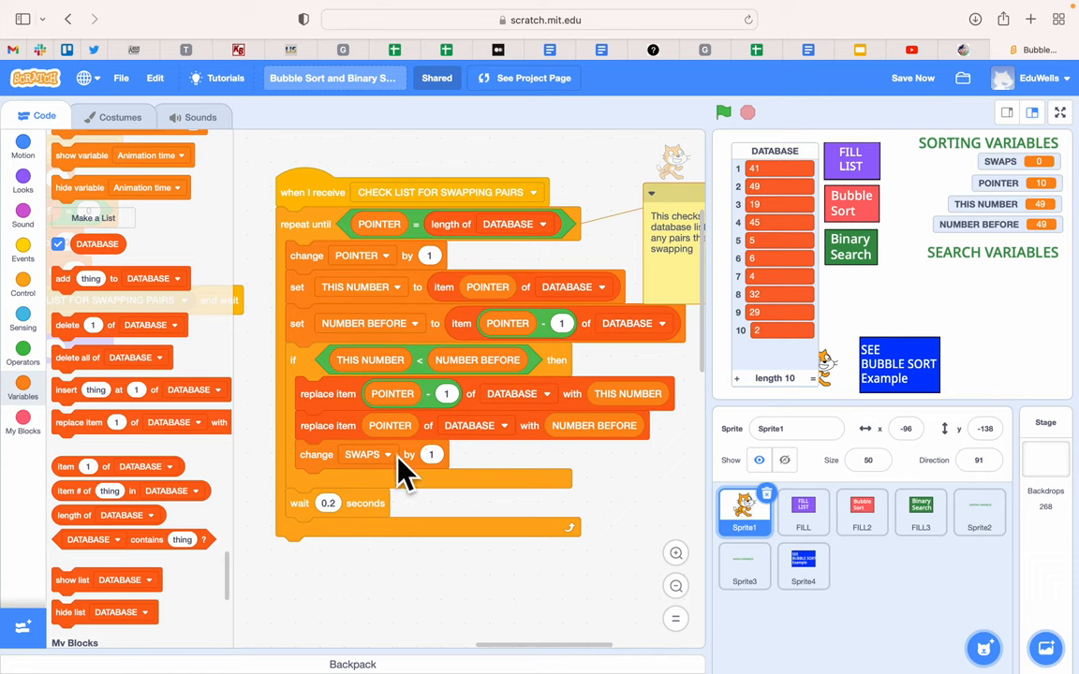
mouse_move(404, 455)
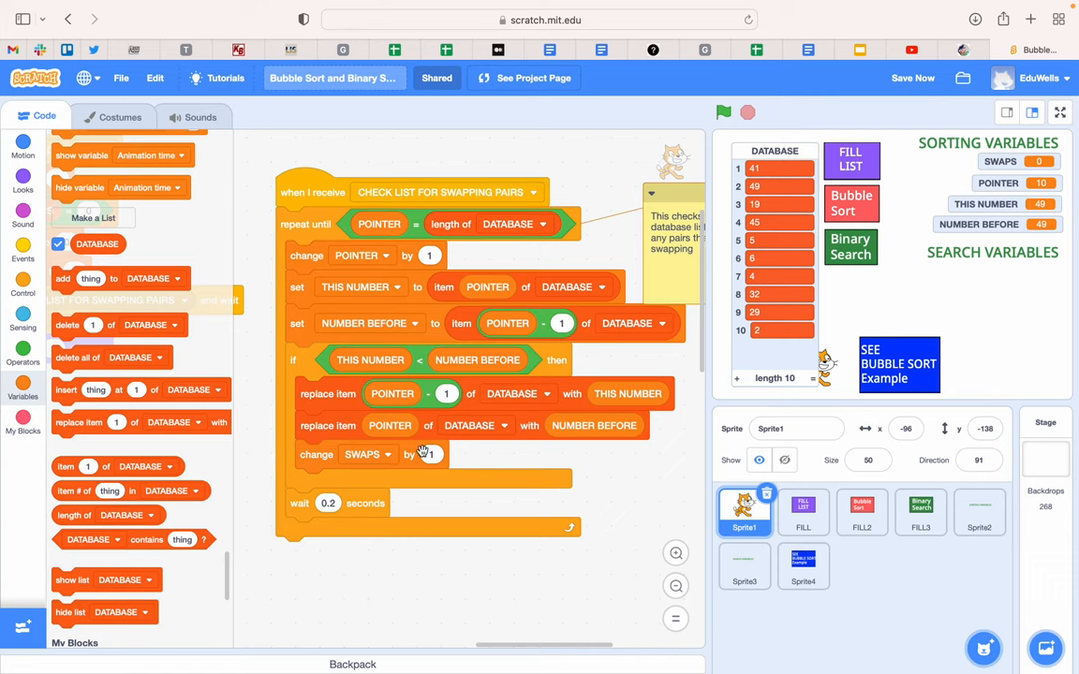
mouse_move(354, 503)
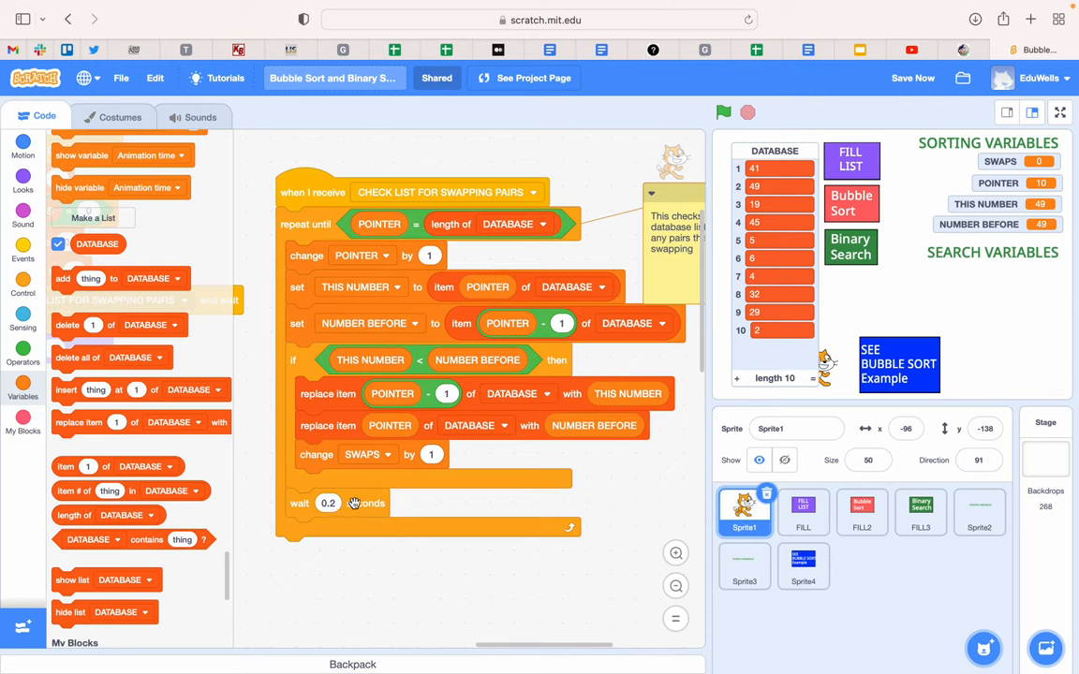
mouse_move(327, 262)
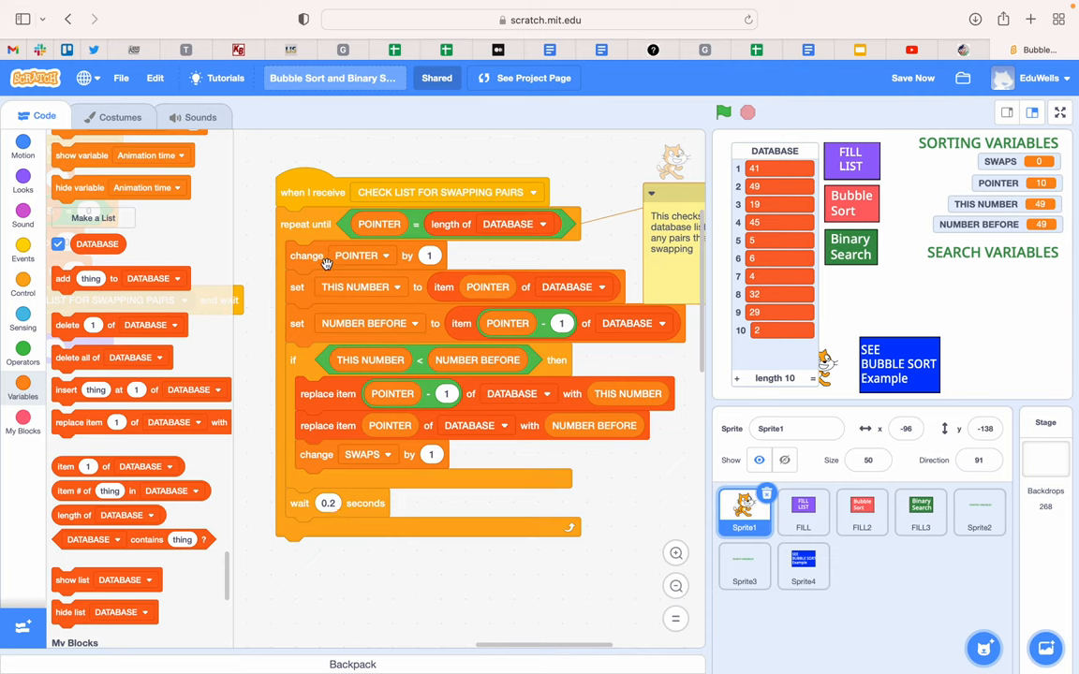
mouse_move(356, 260)
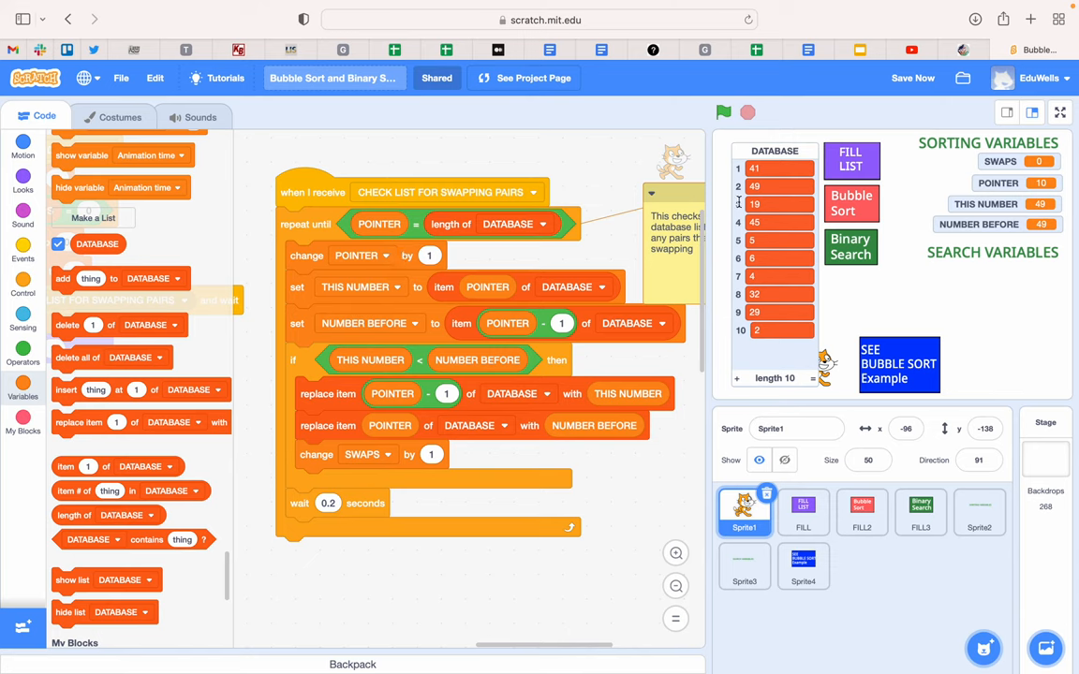
mouse_move(767, 212)
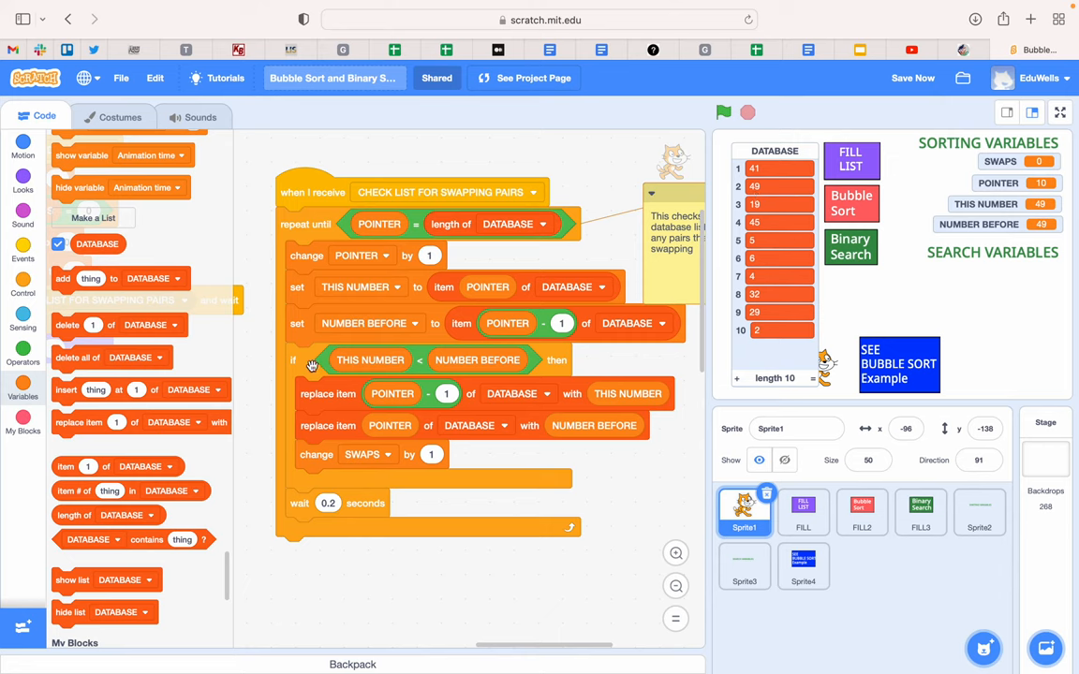
mouse_move(427, 363)
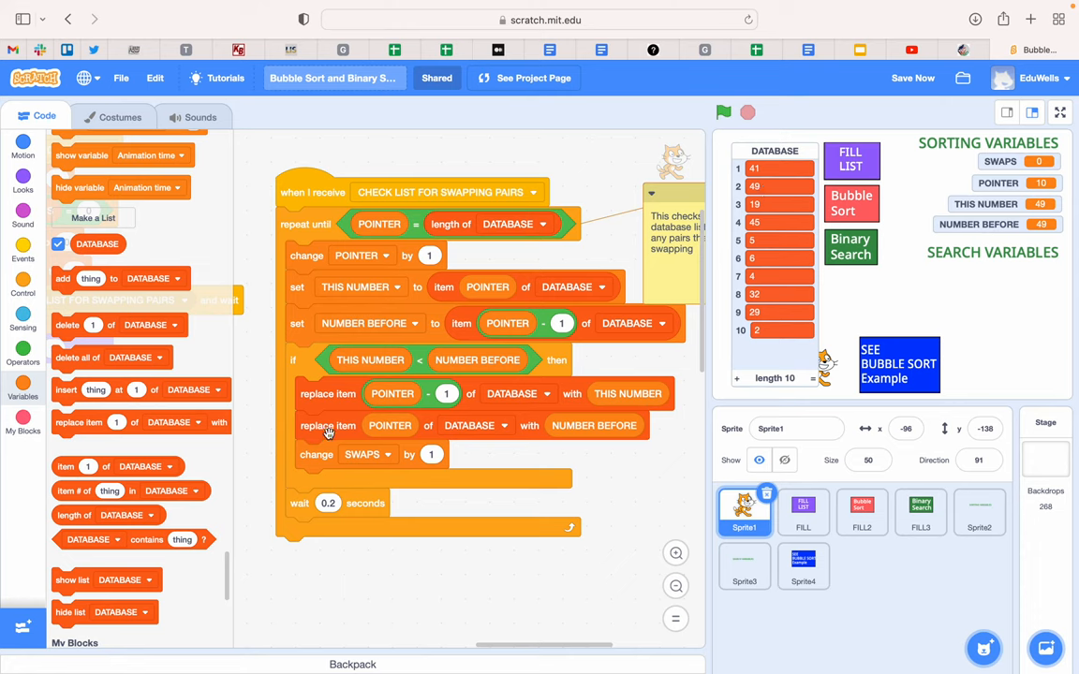
mouse_move(737, 223)
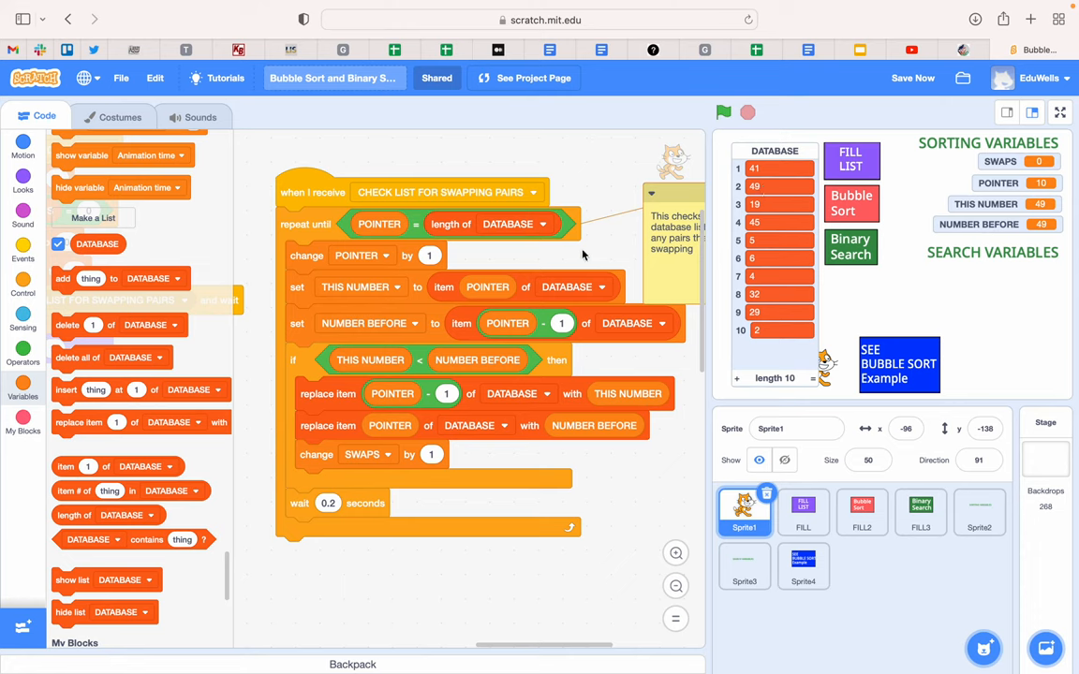
- Save the Bubble Sort and Binary Search project with Save Now
click(912, 77)
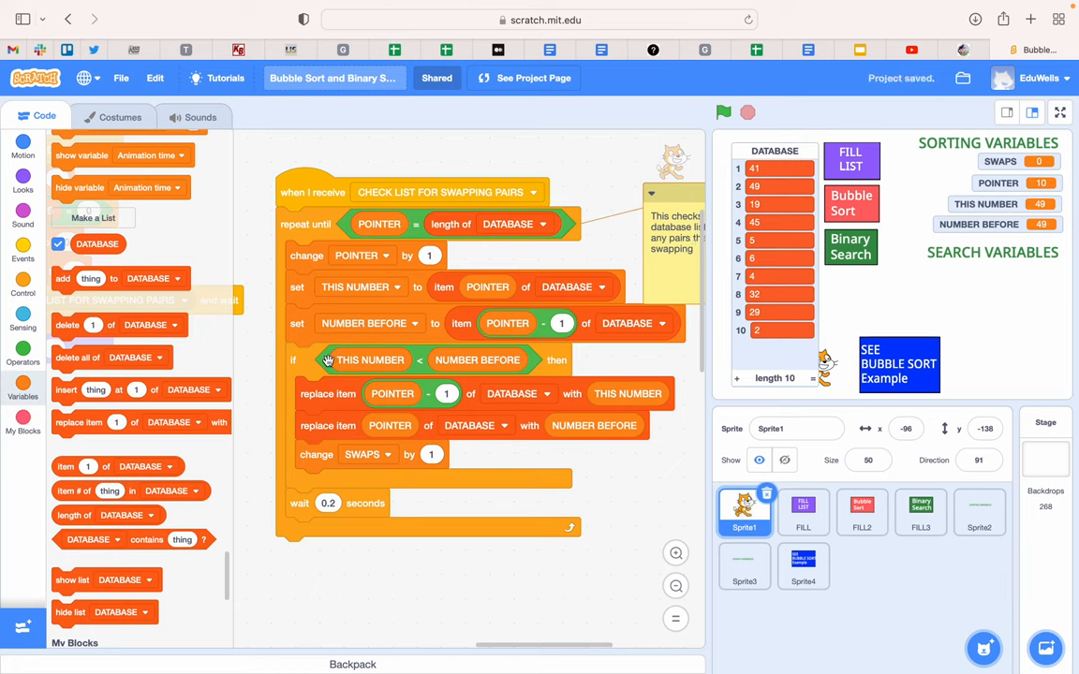
mouse_move(454, 456)
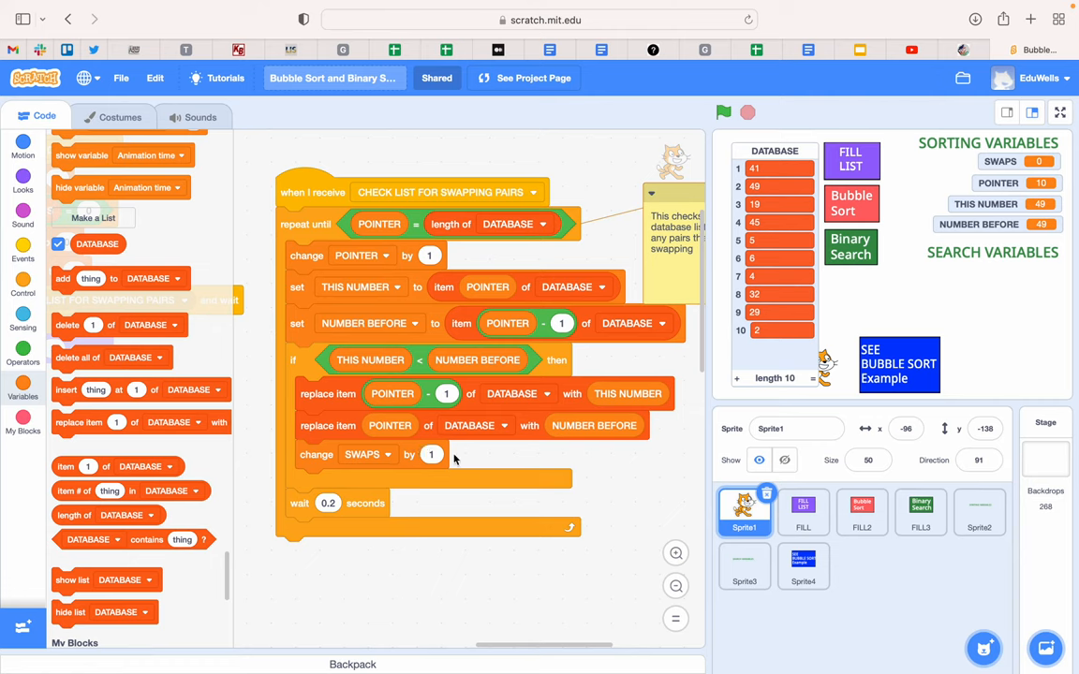
mouse_move(409, 484)
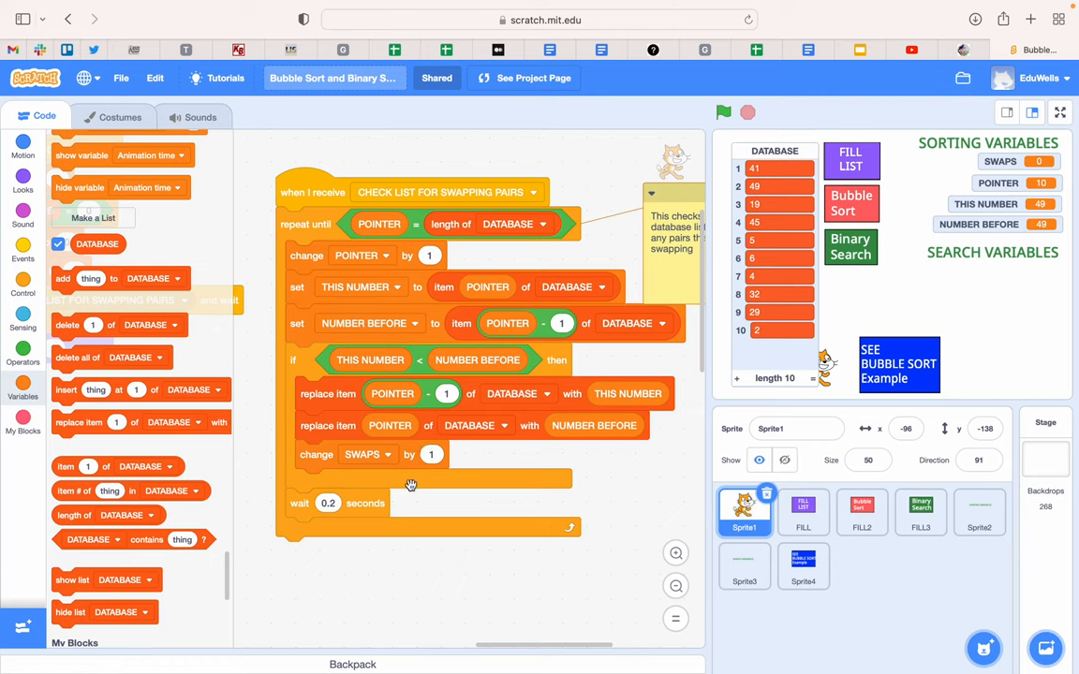
mouse_move(557, 394)
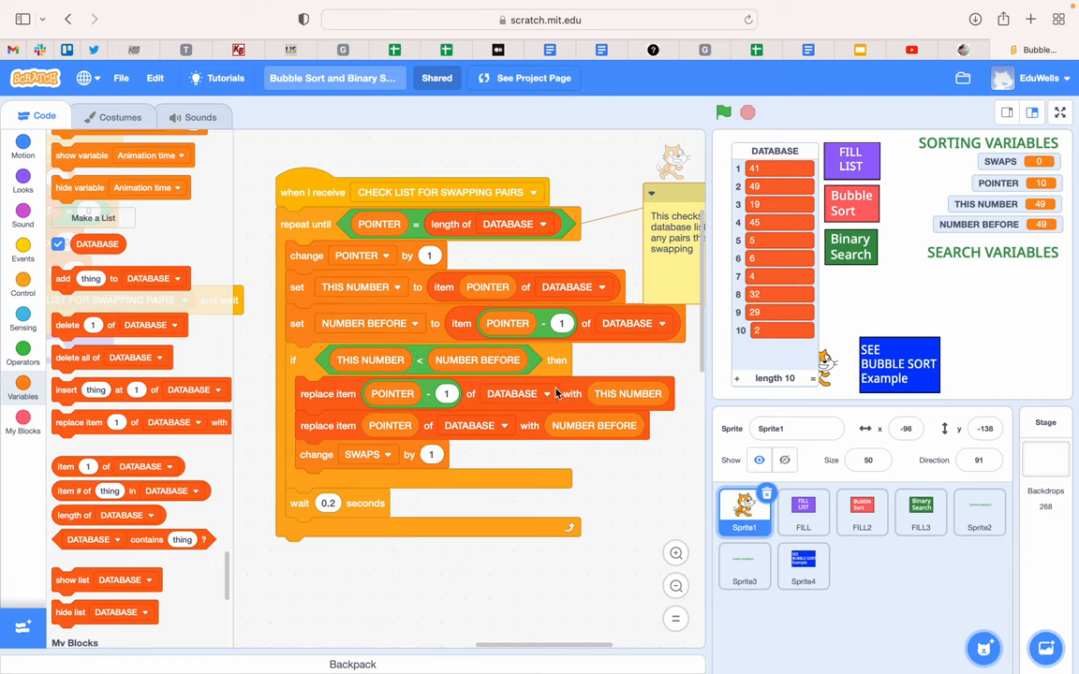
mouse_move(740, 171)
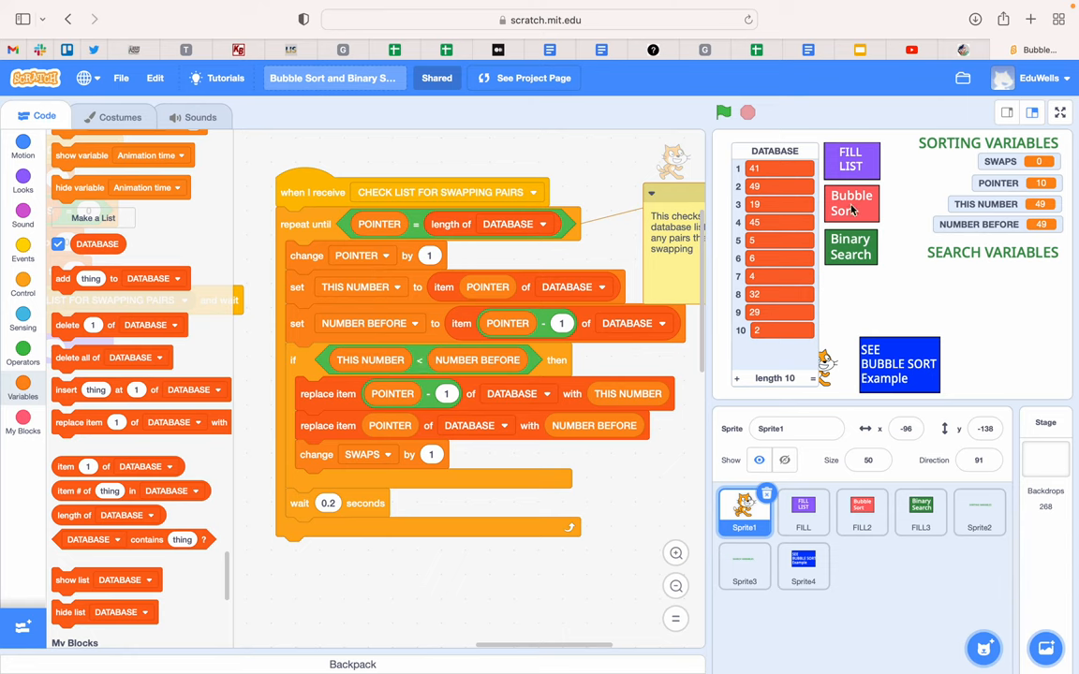
mouse_move(793, 174)
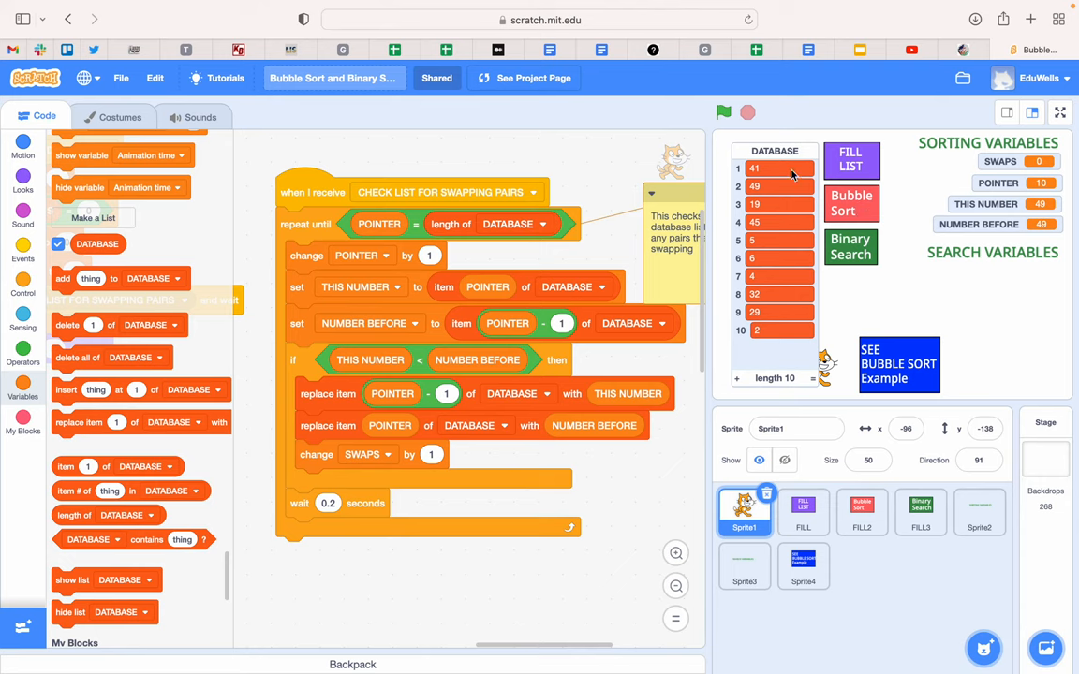
mouse_move(796, 313)
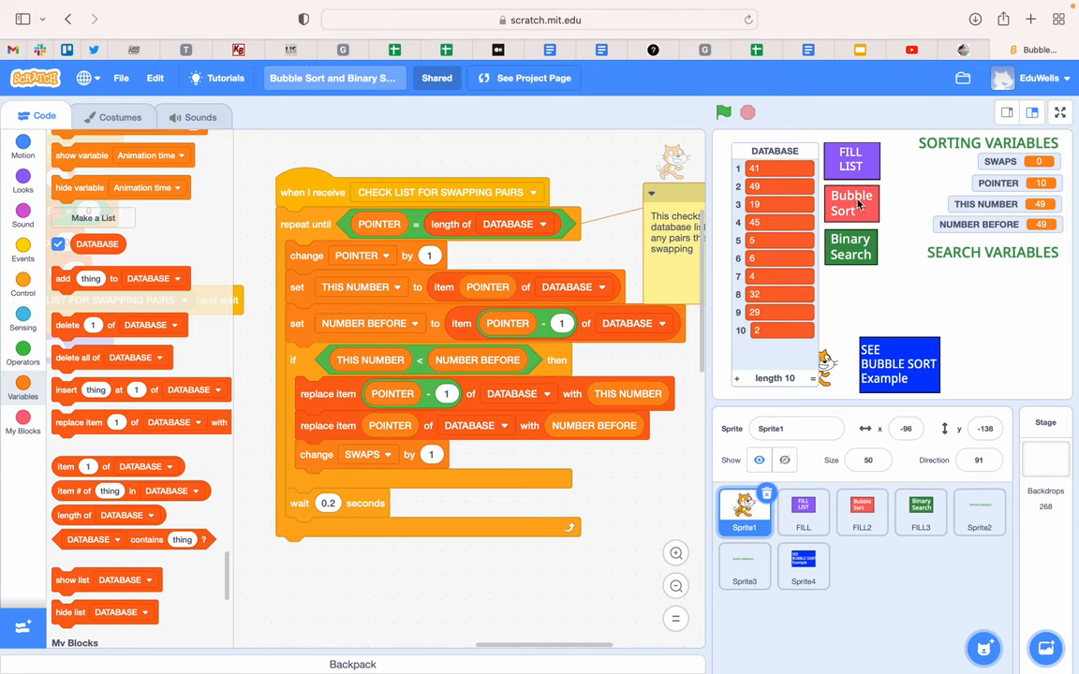
click(723, 112)
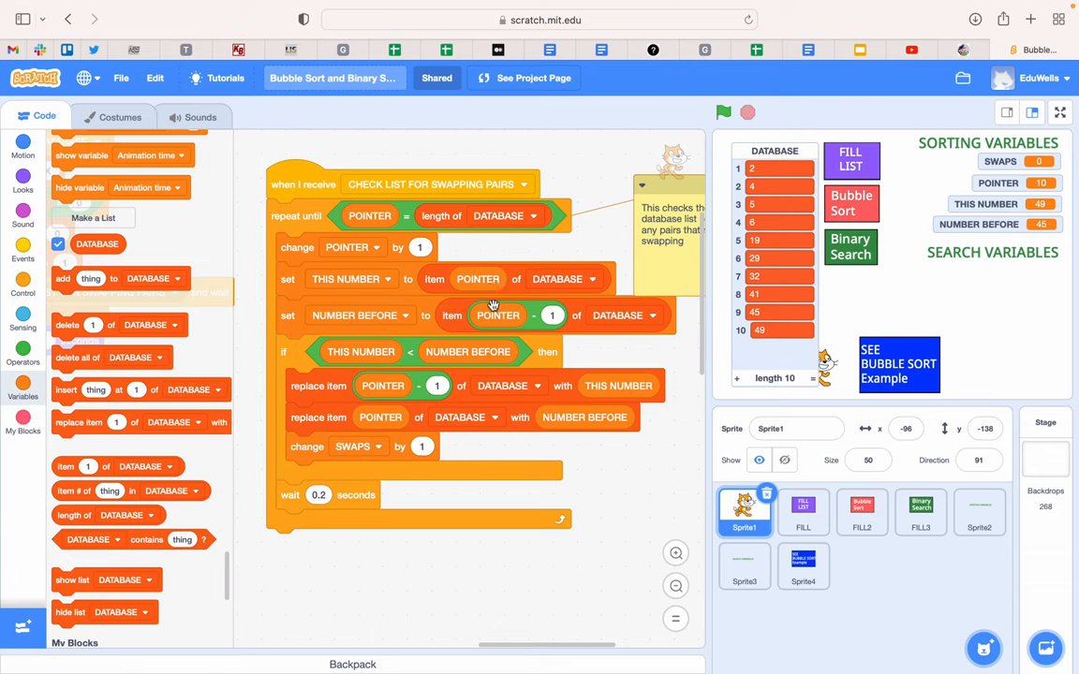
mouse_move(800, 327)
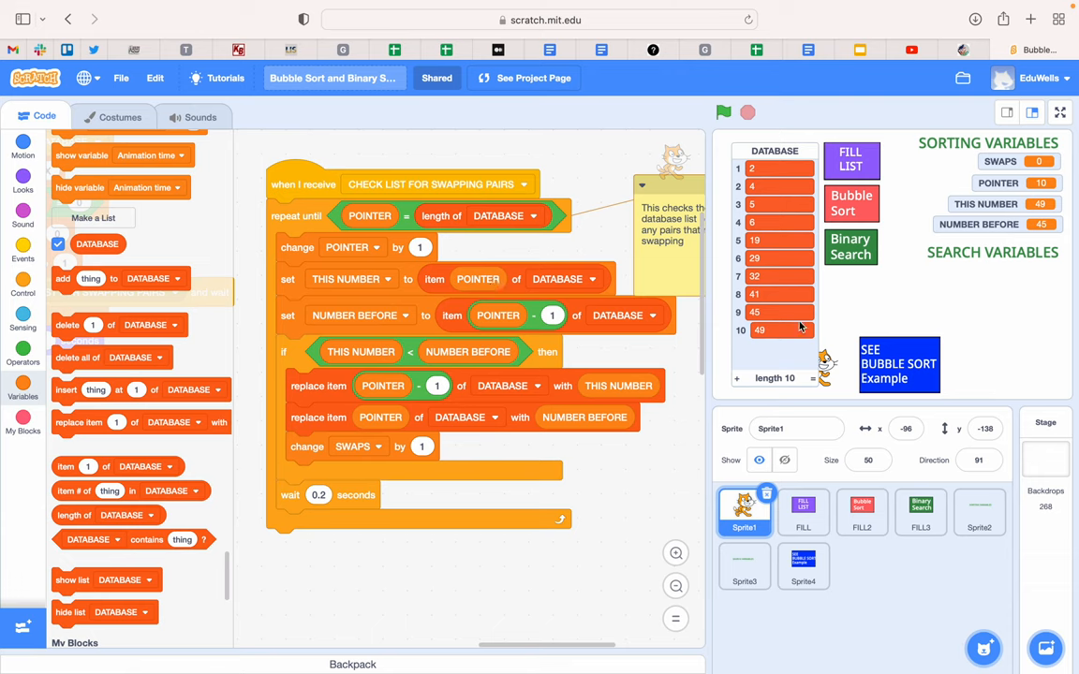
mouse_move(725, 178)
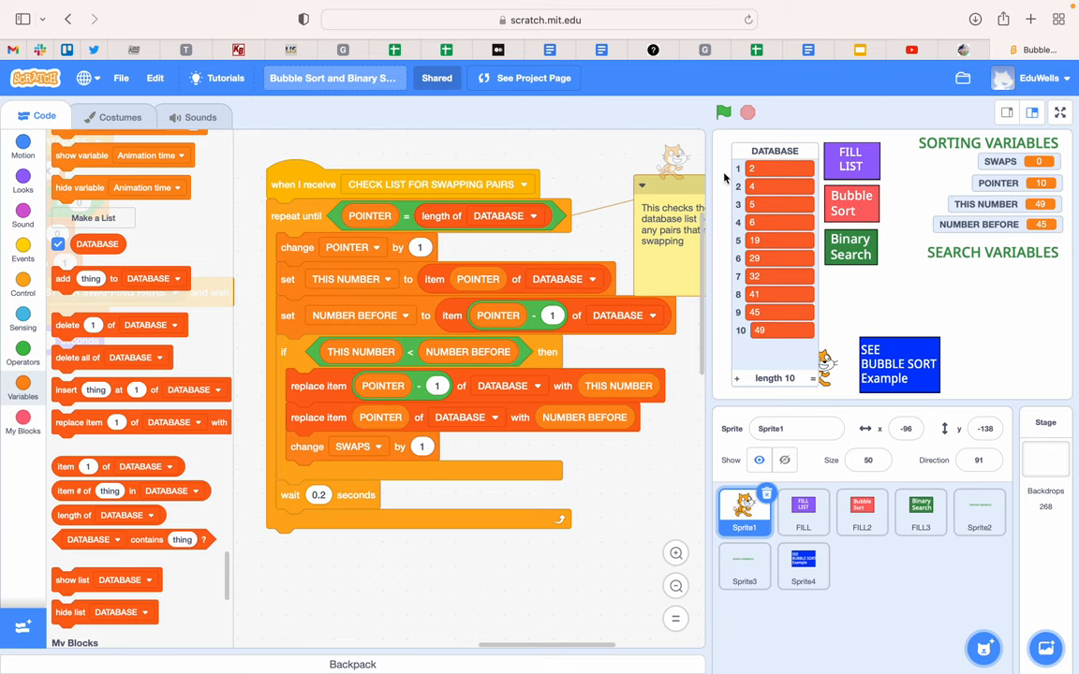
mouse_move(832, 213)
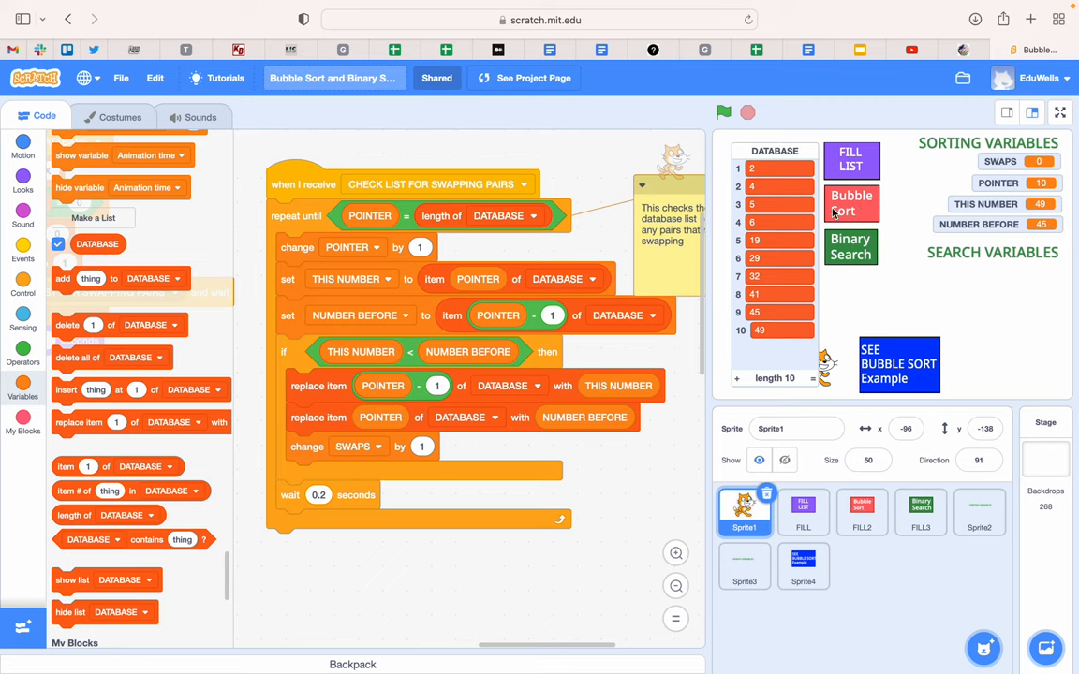
mouse_move(874, 268)
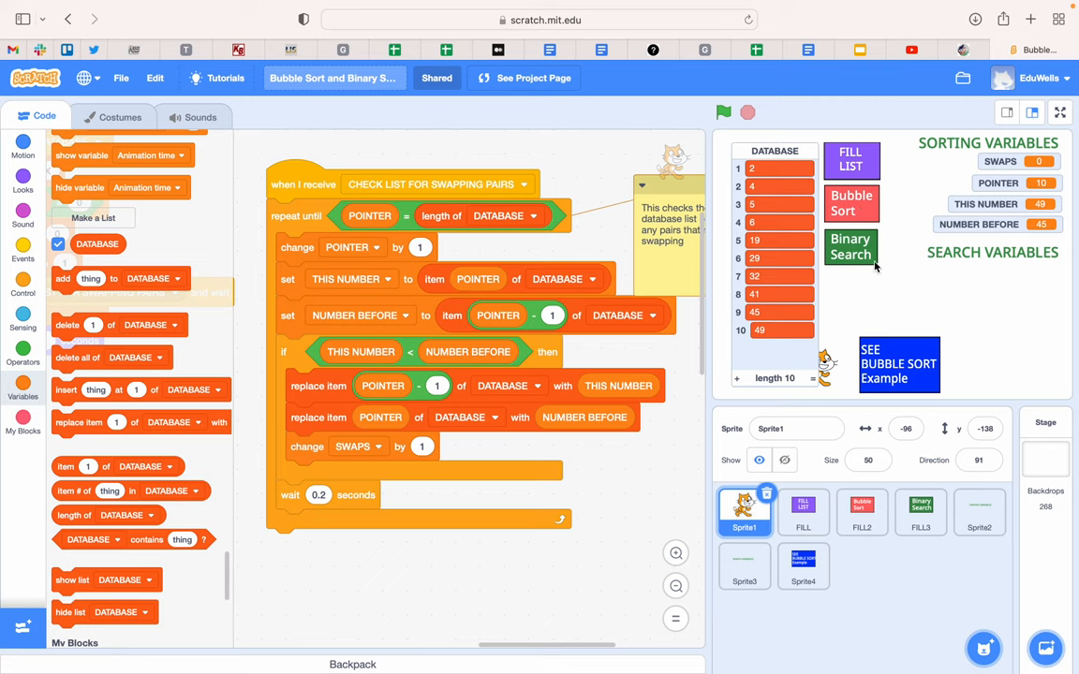
mouse_move(783, 227)
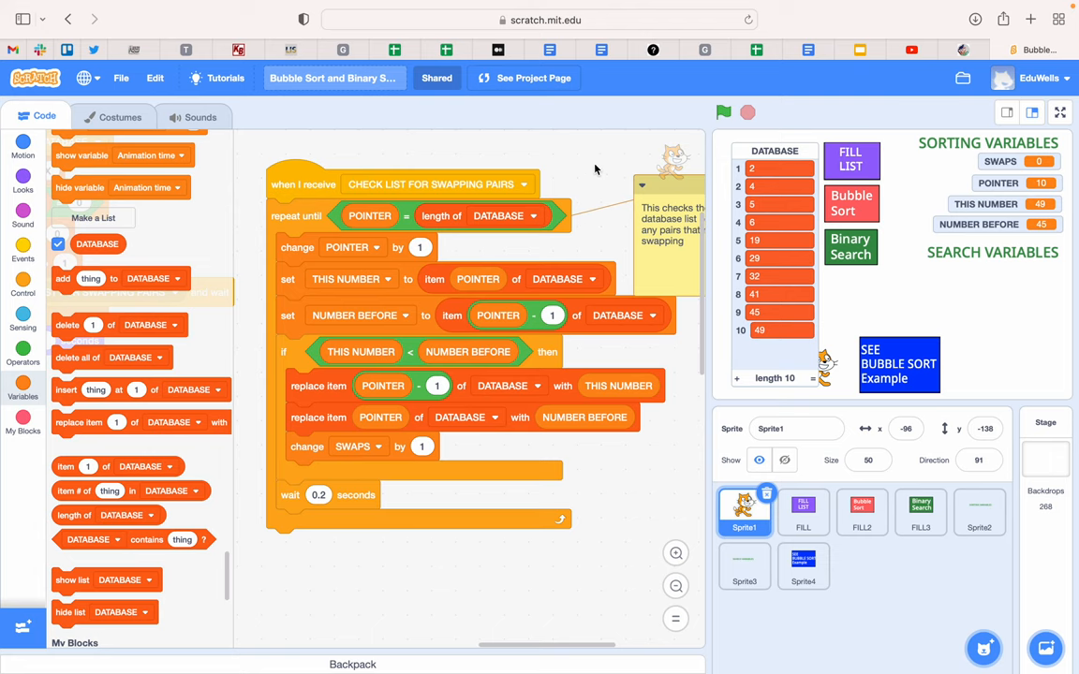
mouse_move(582, 160)
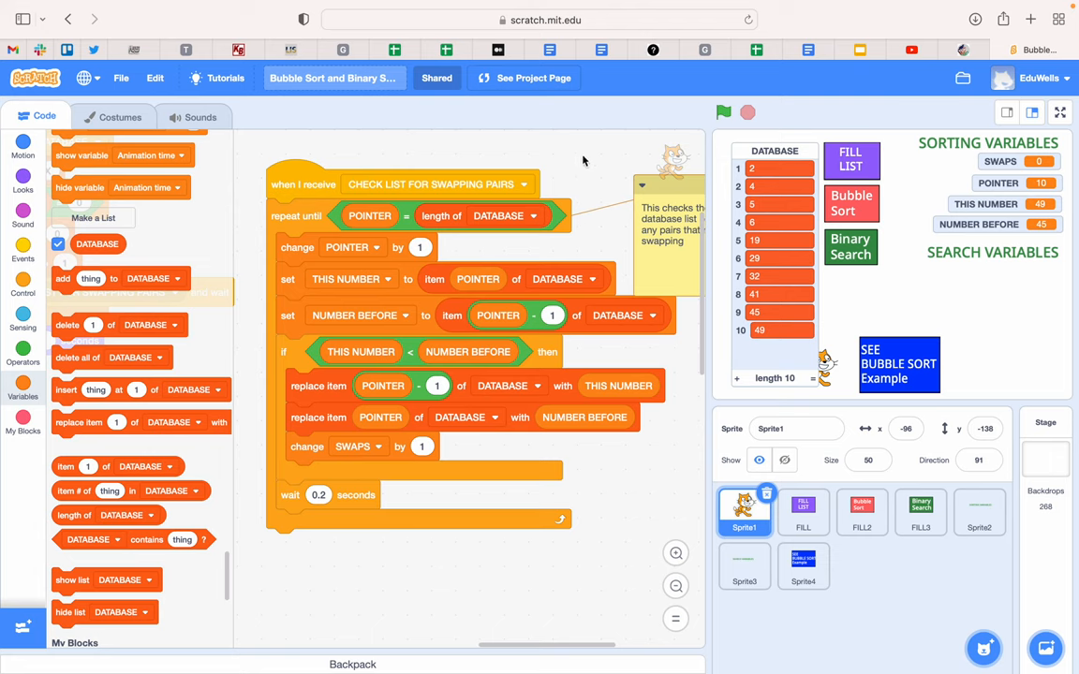